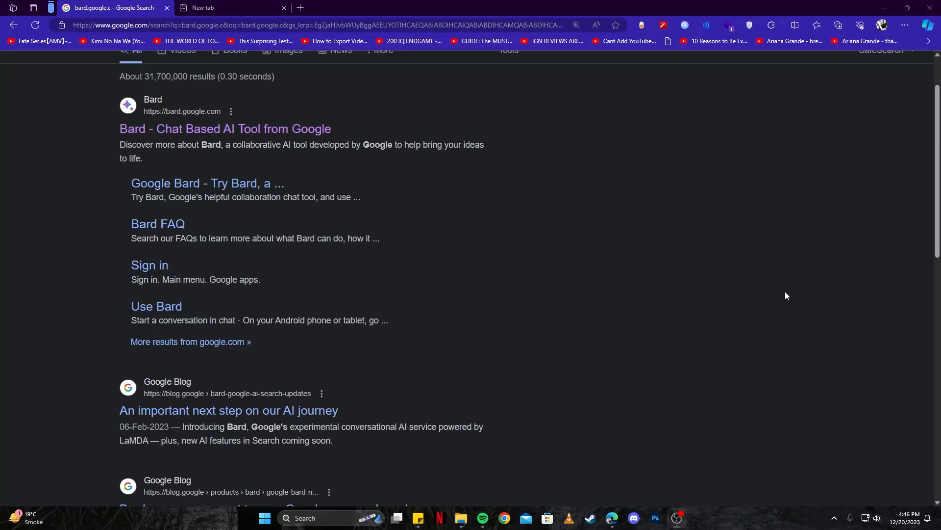
Open the 'Bard - Chat Based AI Tool from Google' search result
scroll("down", 3)
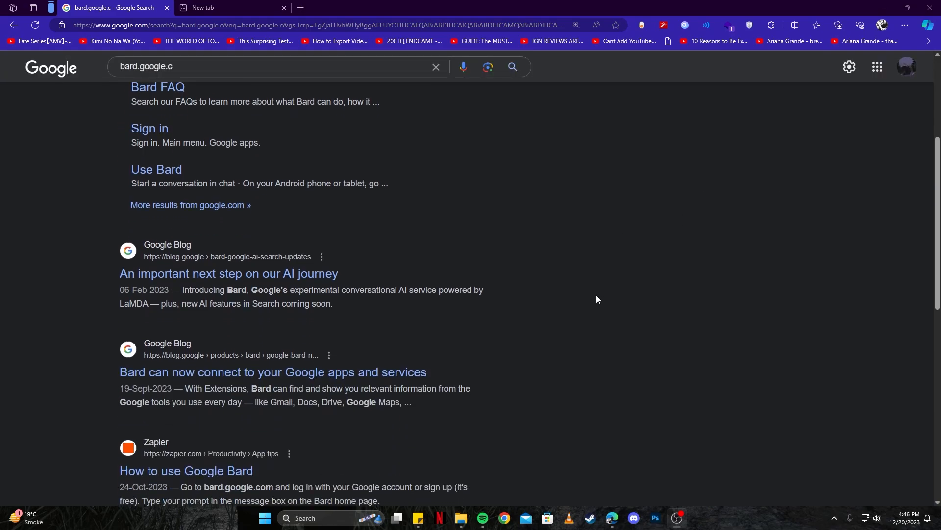
scroll("up", 3)
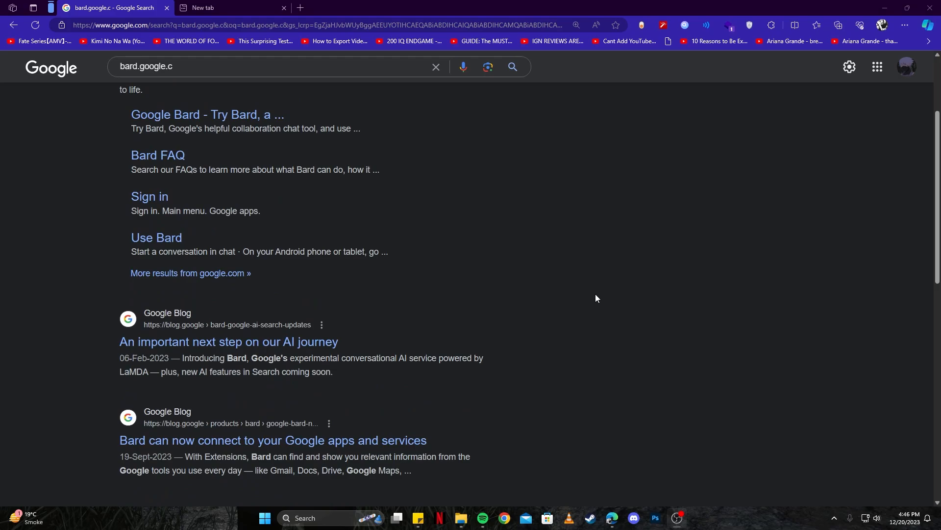
scroll("up", 3)
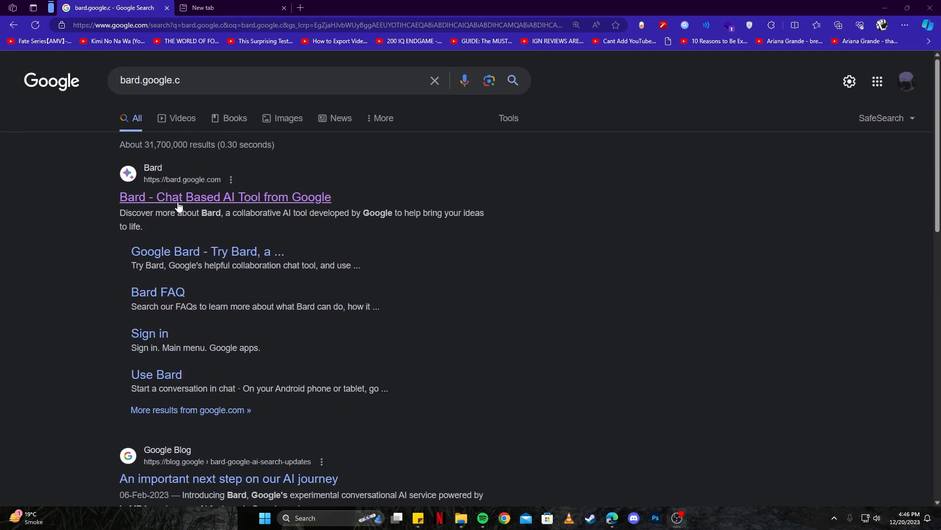
left_click(226, 197)
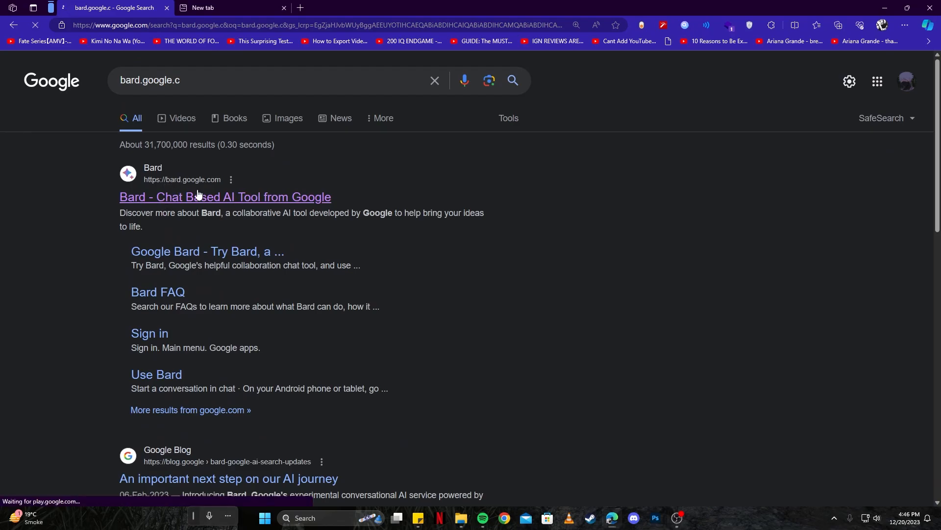
left_click(225, 197)
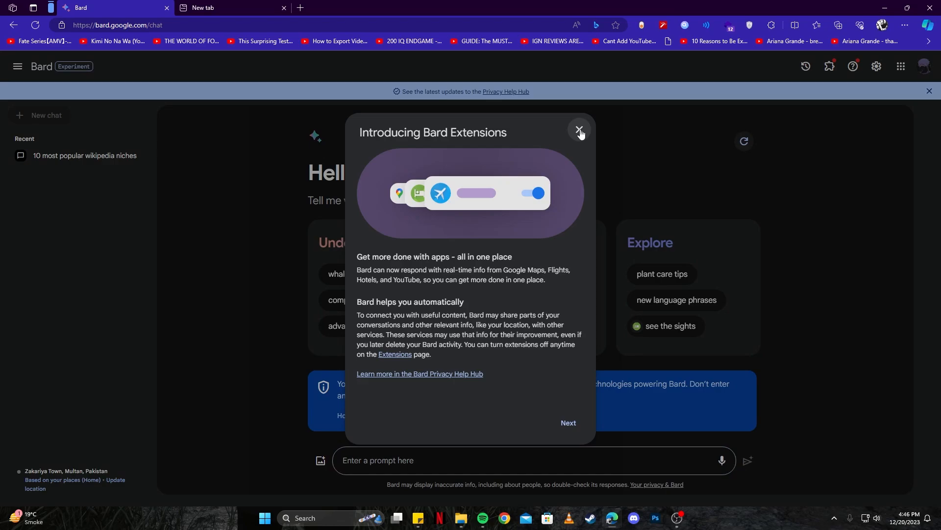
mouse_move(567, 422)
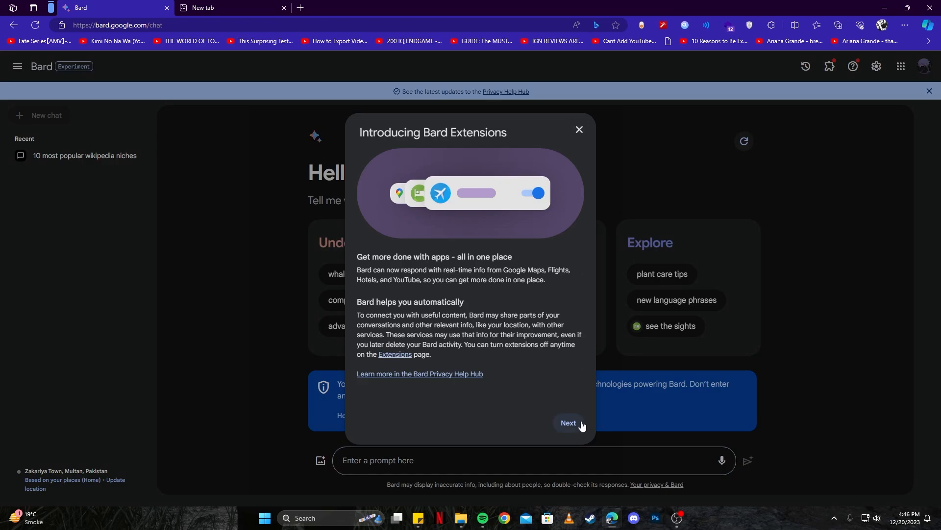
Dismiss the Bard Extensions intro dialog via Next and Done
left_click(572, 422)
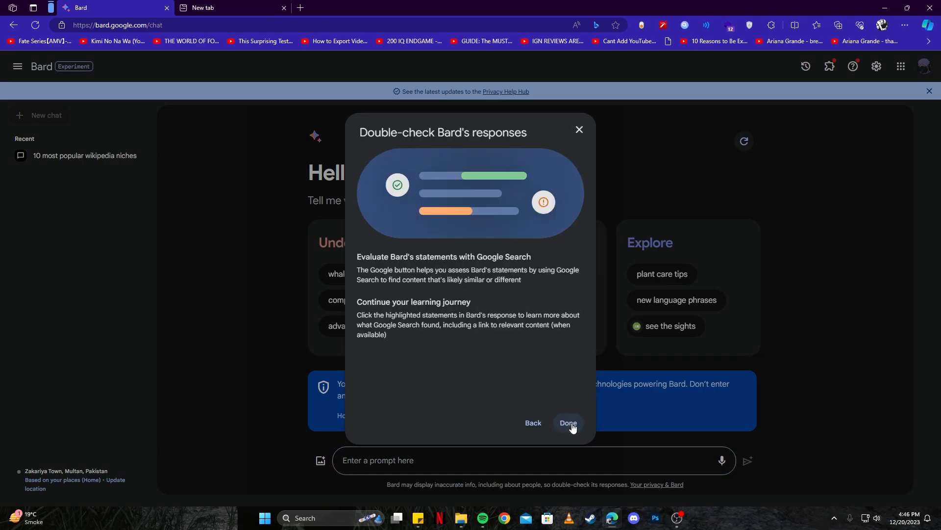
left_click(568, 424)
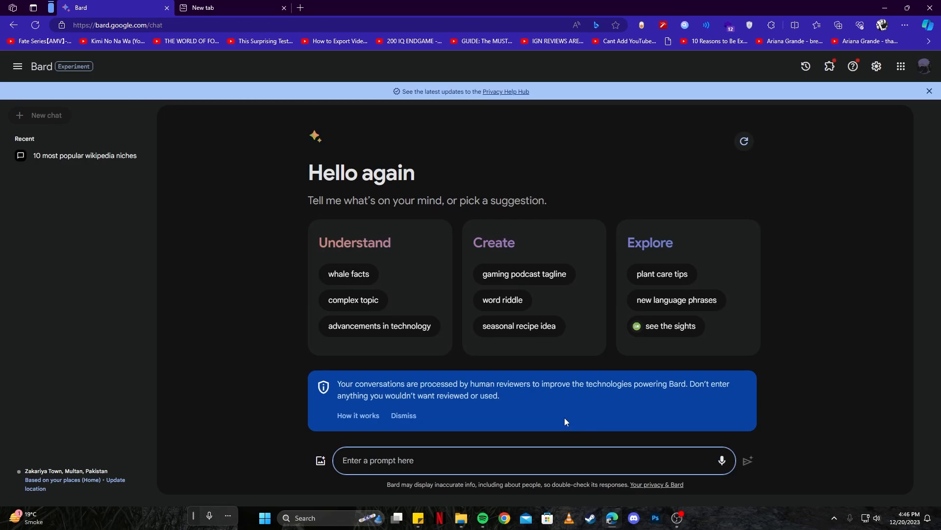
mouse_move(286, 200)
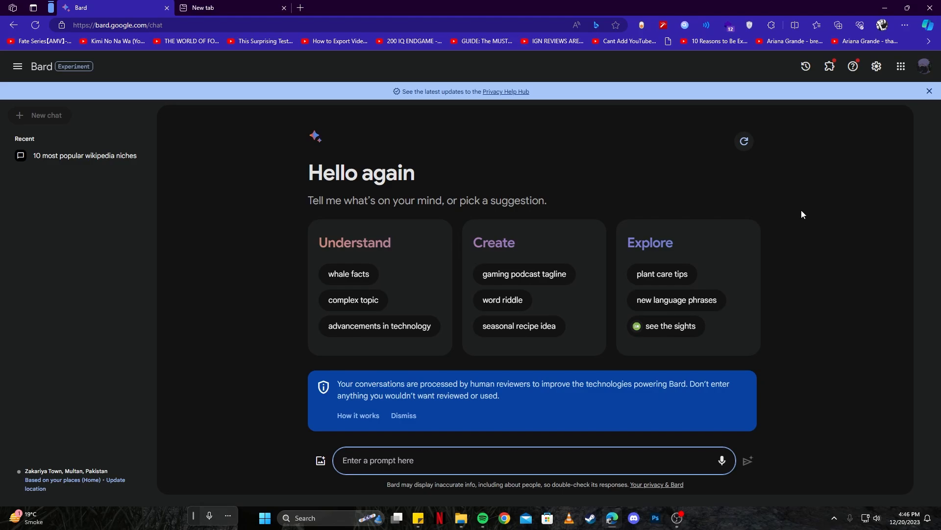
mouse_move(925, 65)
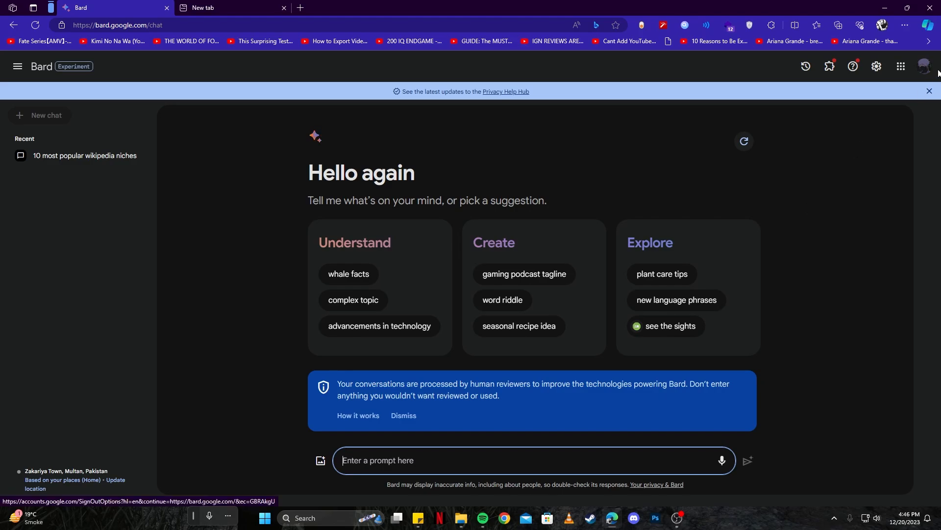
mouse_move(291, 374)
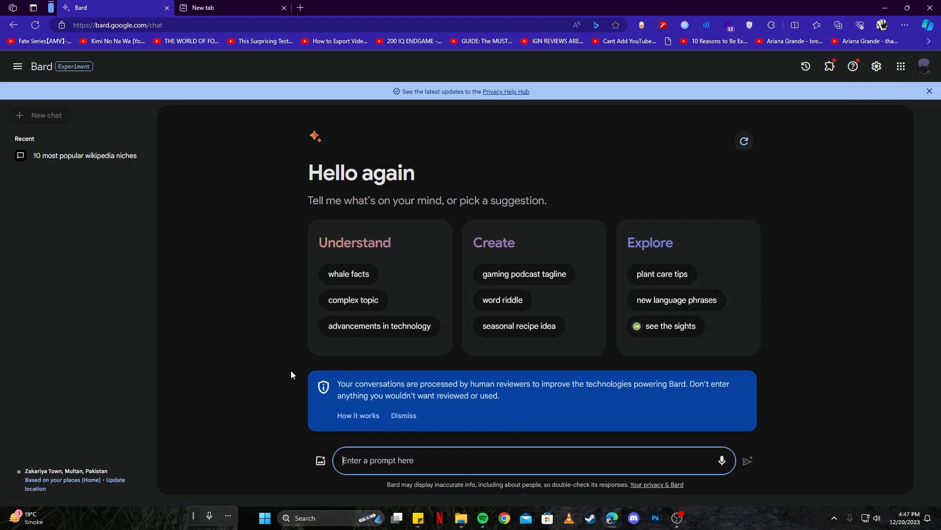
mouse_move(433, 458)
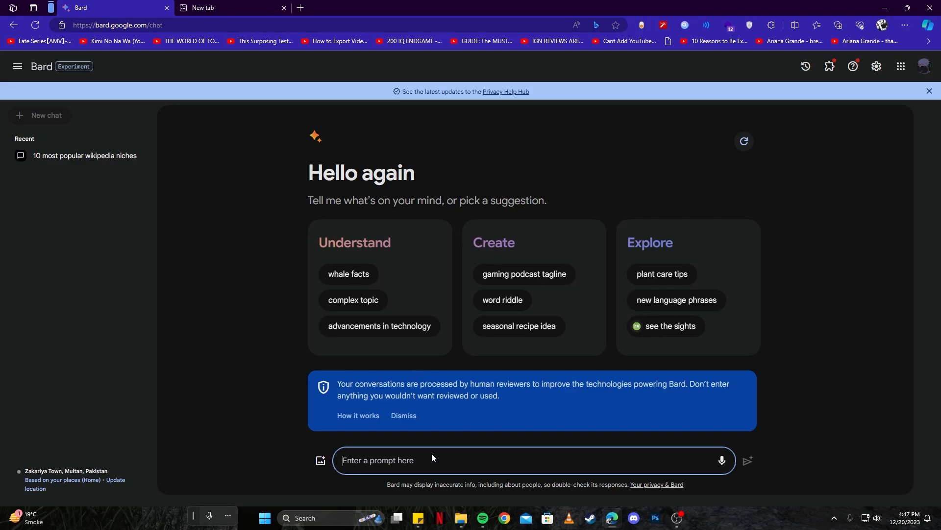
Send the prompt 'I need help, I am new to flutter, I need you to cr...' asking for a simple container
type("I need help")
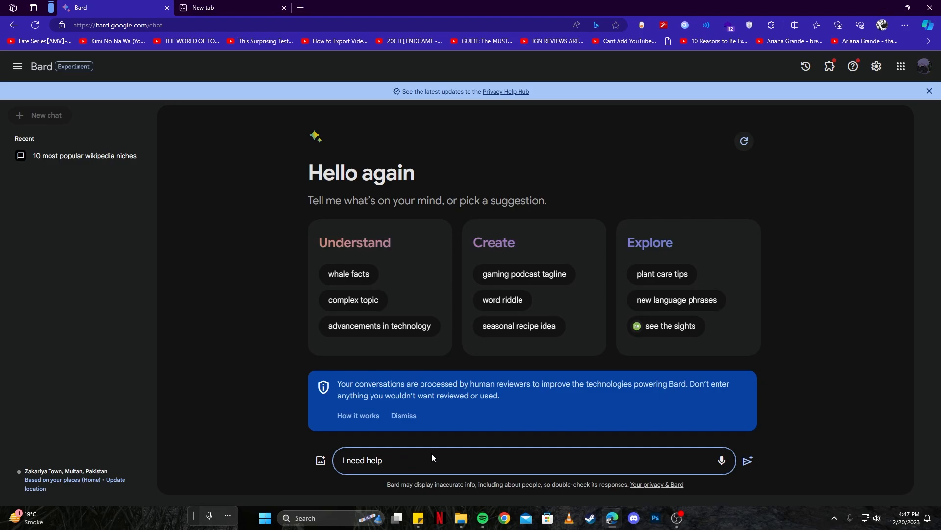
type(", I am new to flutter")
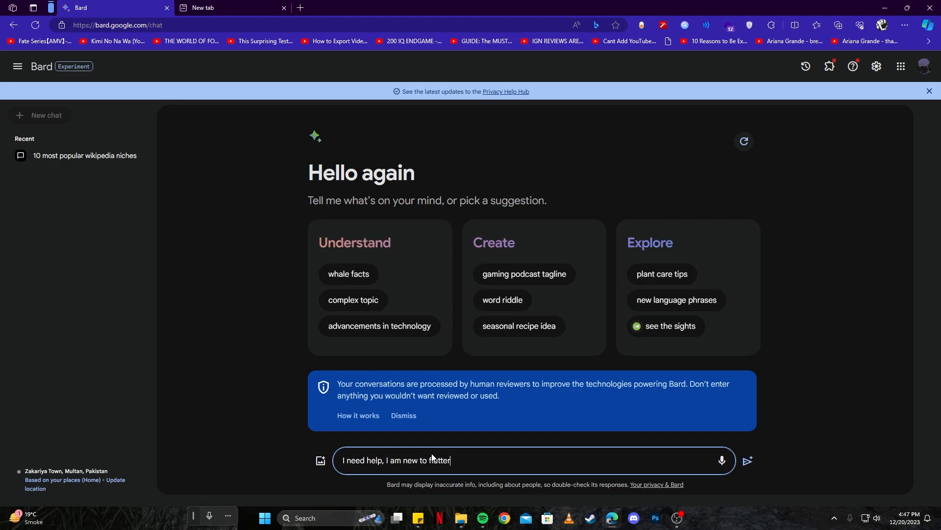
type(",")
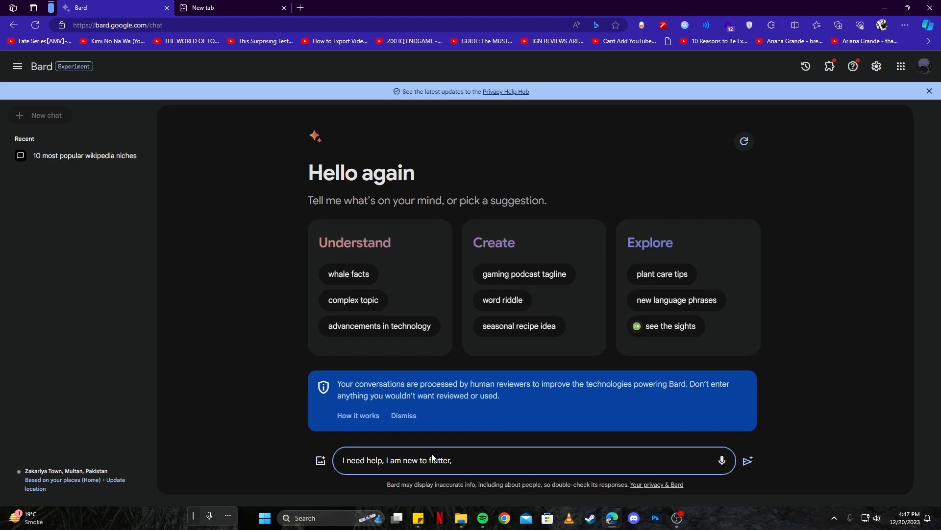
type(", I need you to cr")
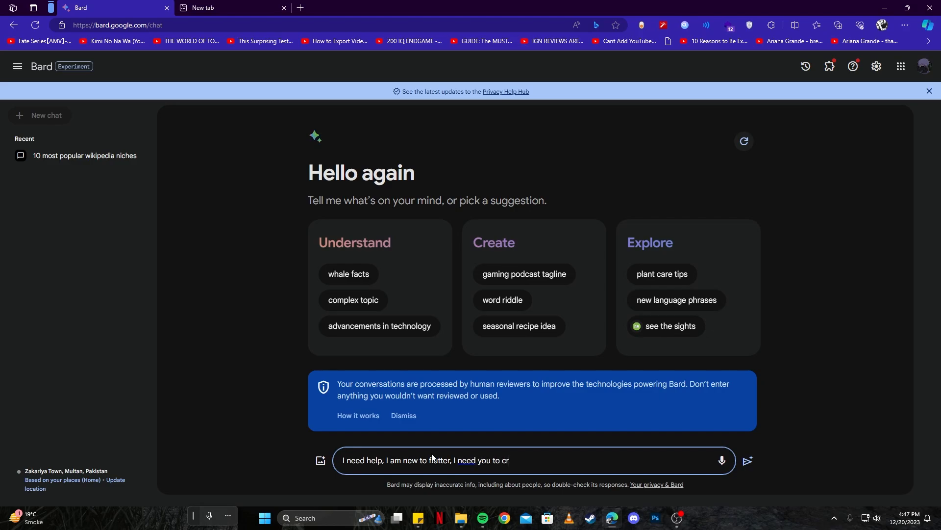
key("Return")
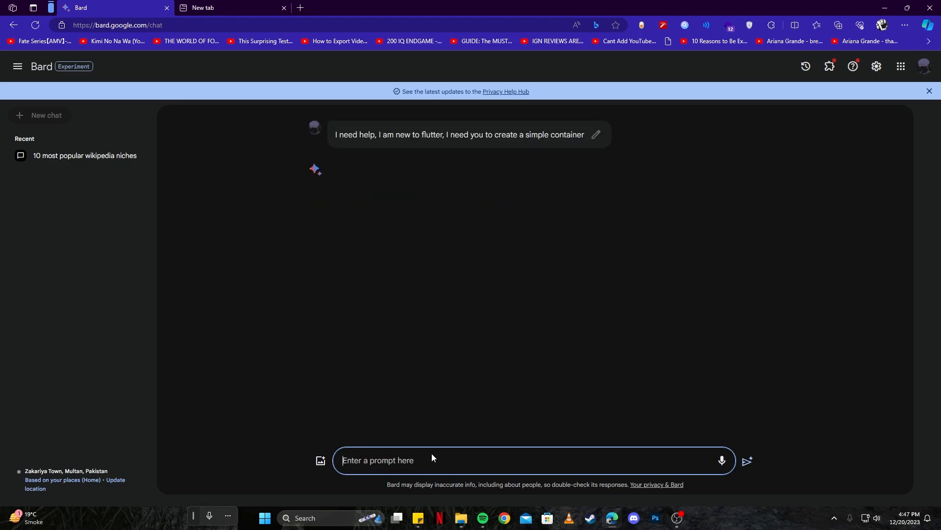
Read through Bard's colored, bordered and image container Dart examples and return to the prompt
left_click(746, 465)
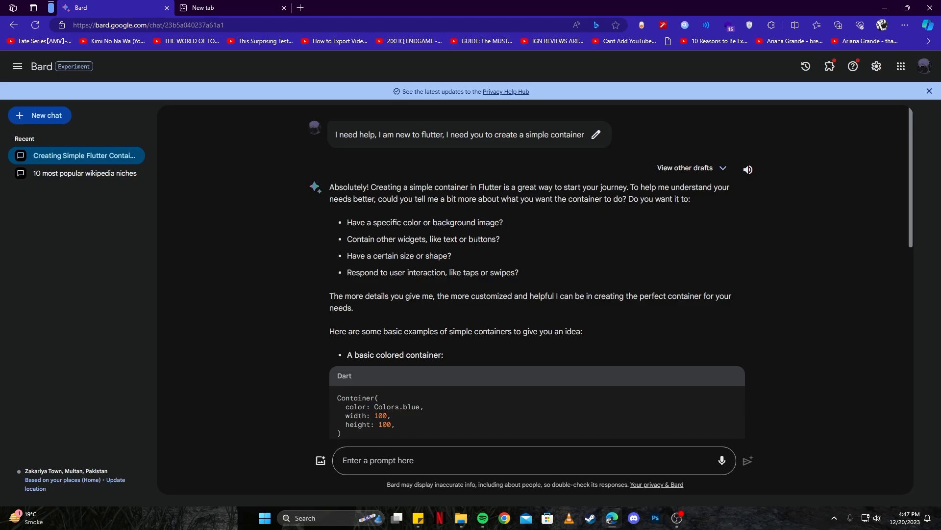
scroll("down", 3)
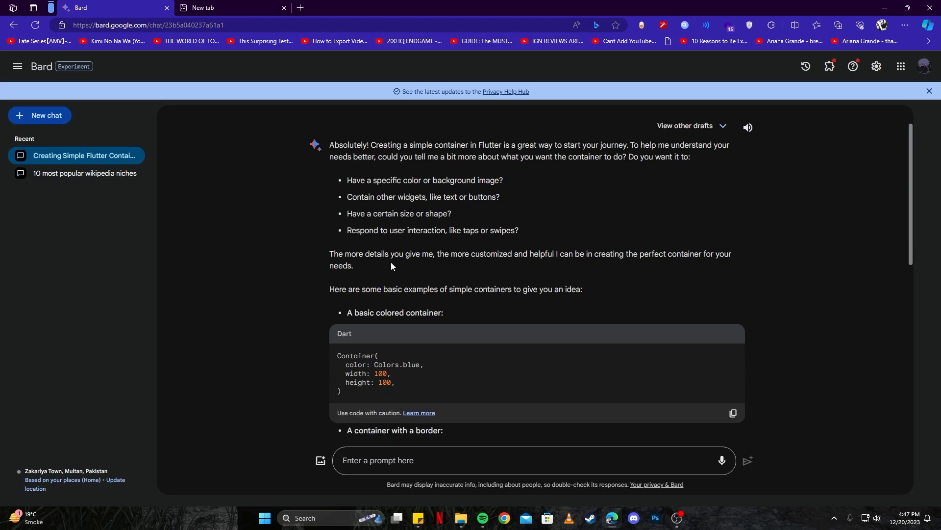
scroll("up", 3)
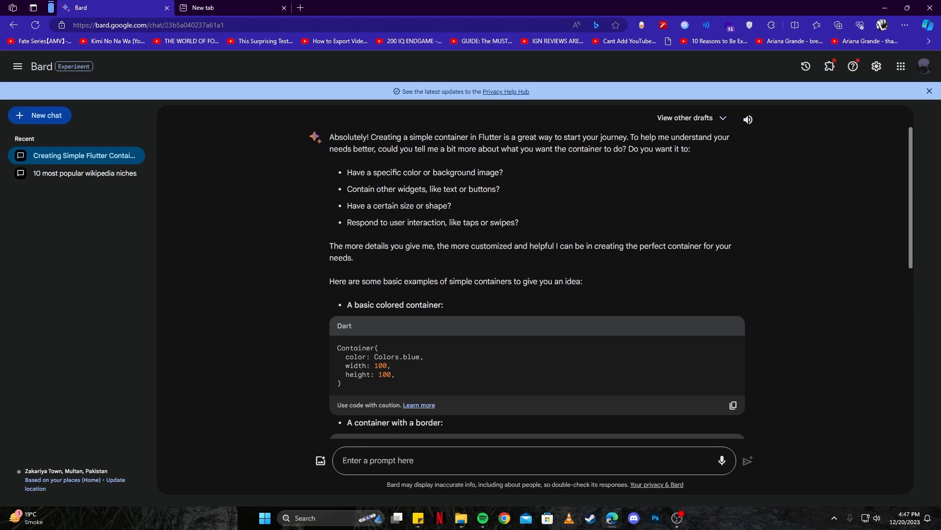
scroll("down", 3)
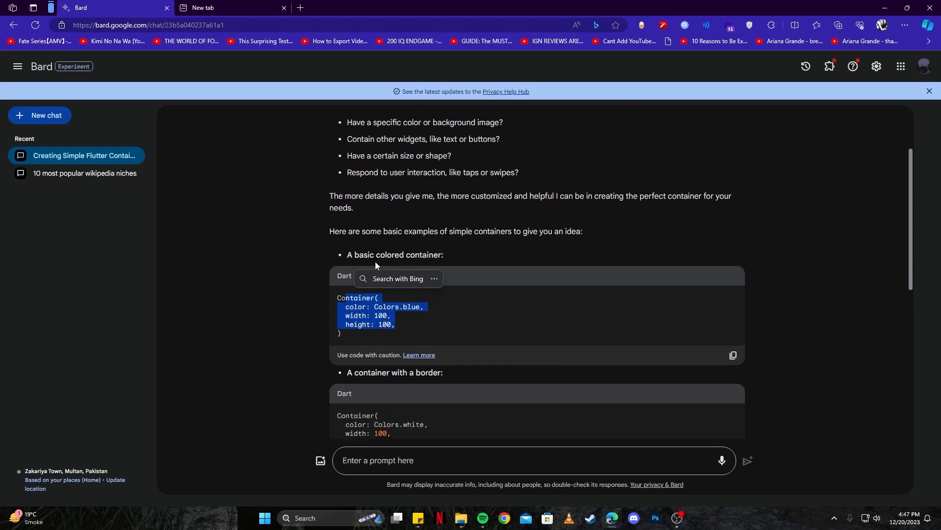
scroll("down", 3)
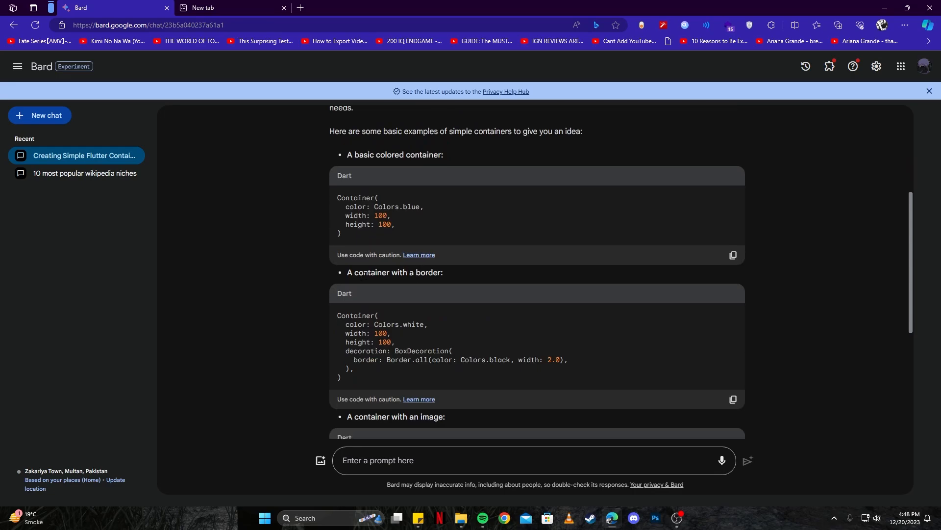
scroll("down", 3)
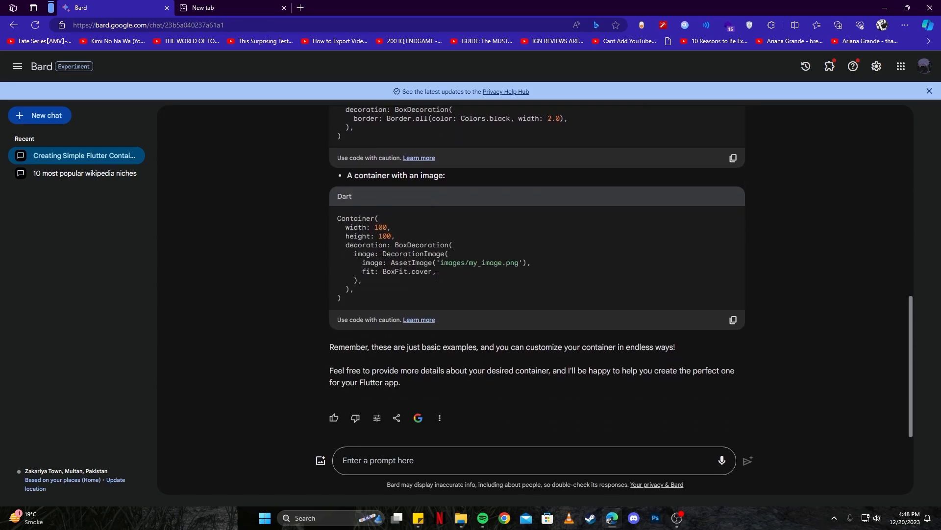
scroll("up", 3)
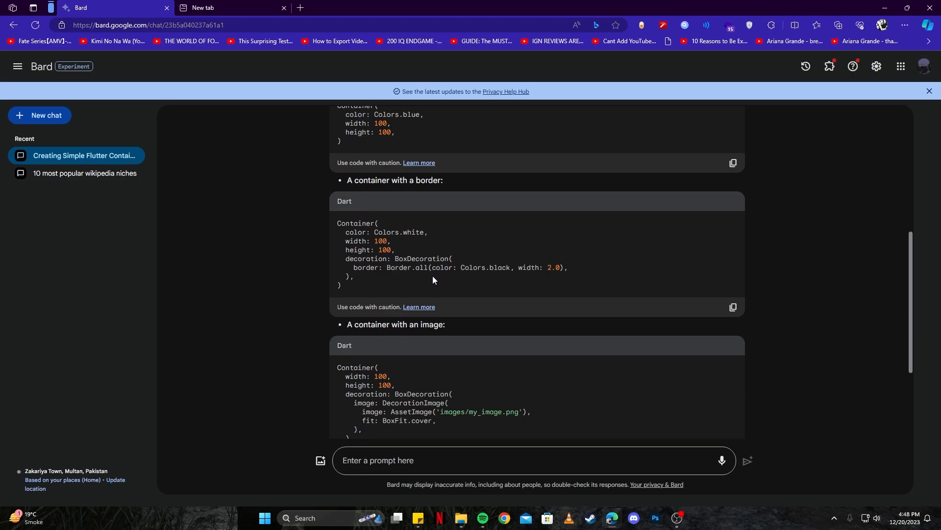
mouse_move(430, 280)
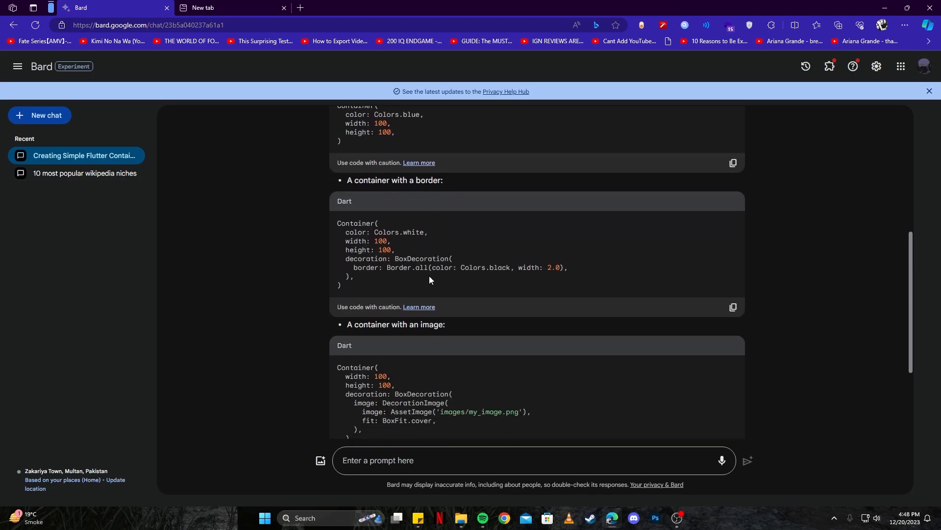
scroll("down", 3)
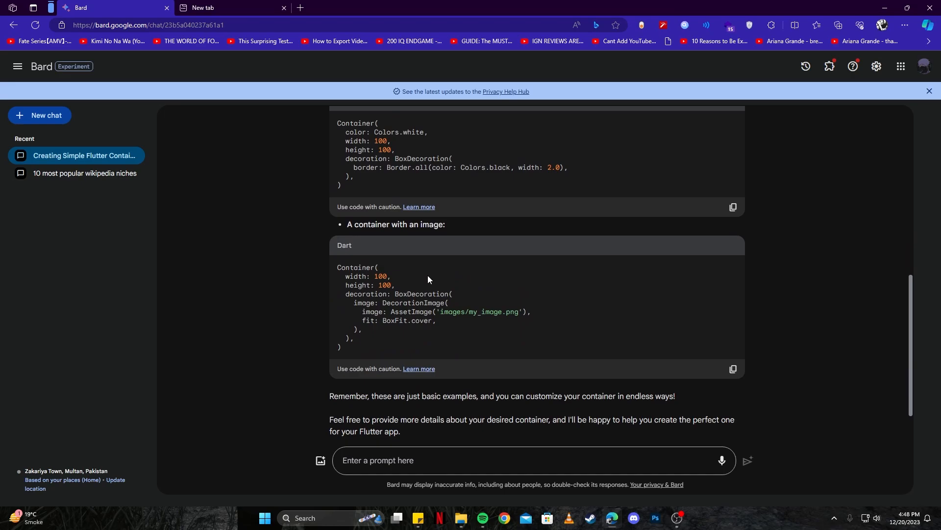
scroll("up", 3)
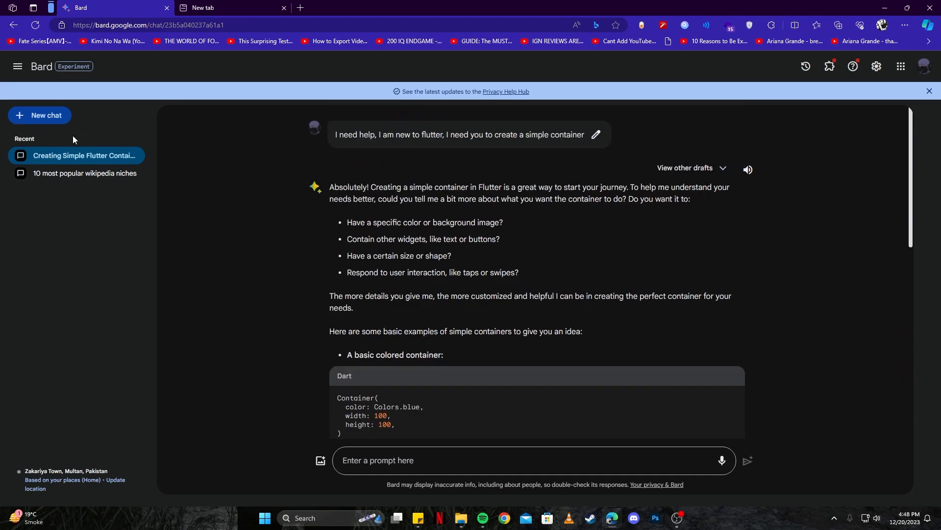
mouse_move(30, 135)
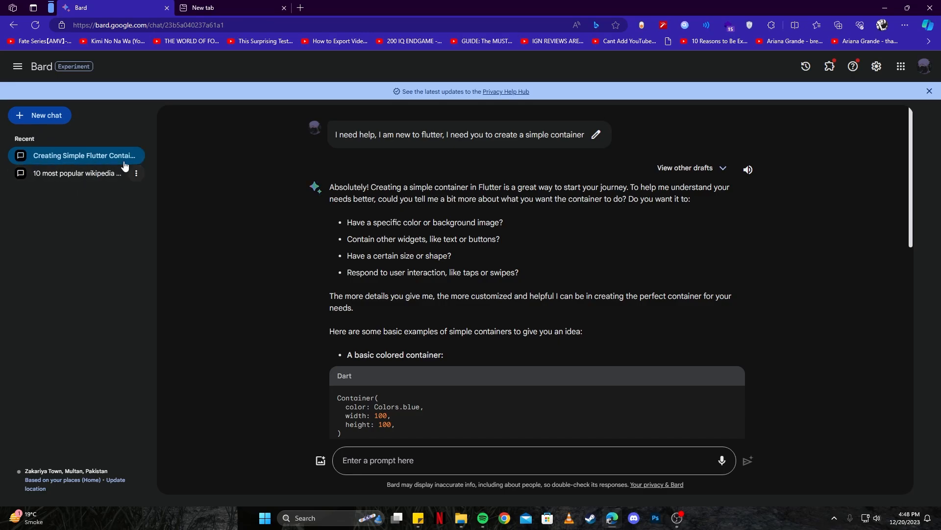
mouse_move(443, 254)
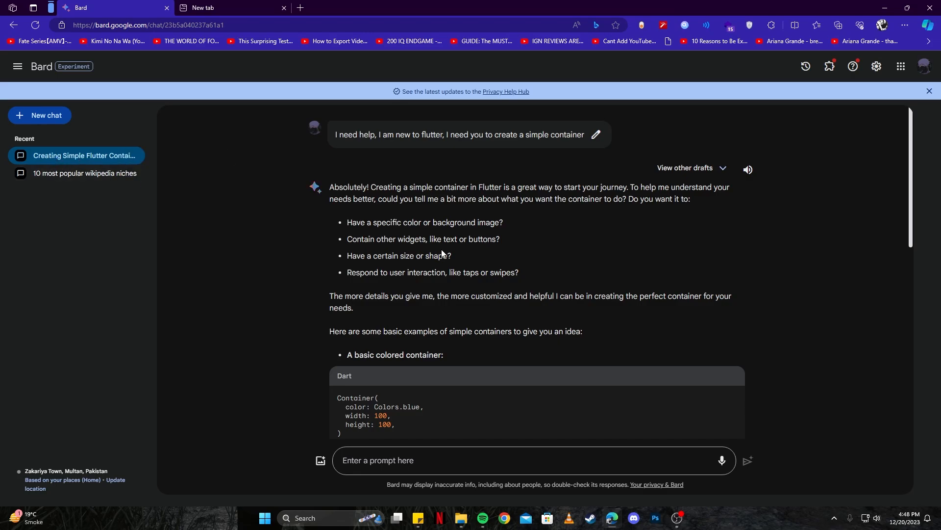
scroll("down", 3)
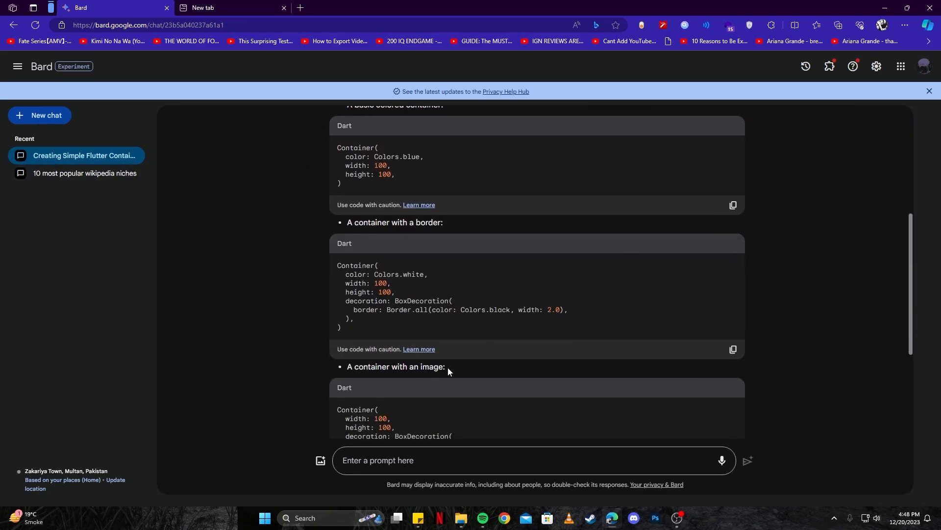
scroll("up", 3)
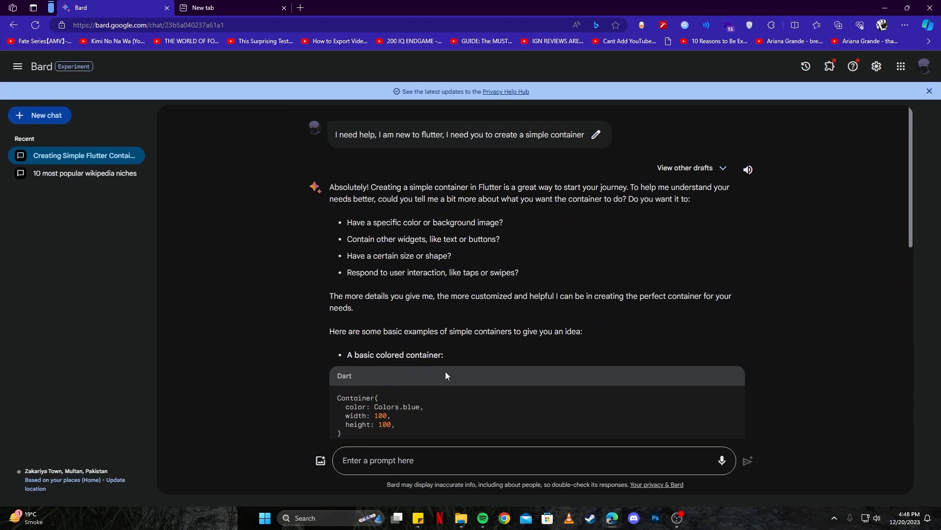
mouse_move(596, 134)
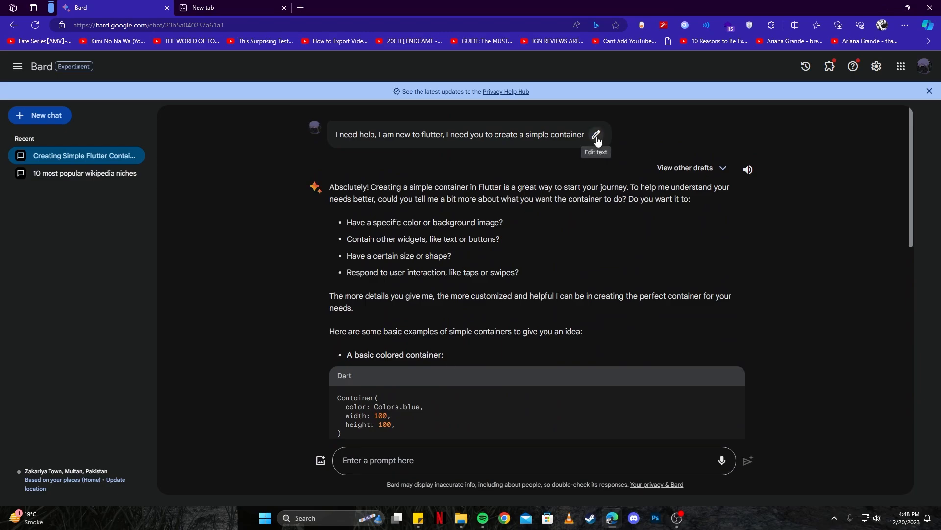
mouse_move(565, 154)
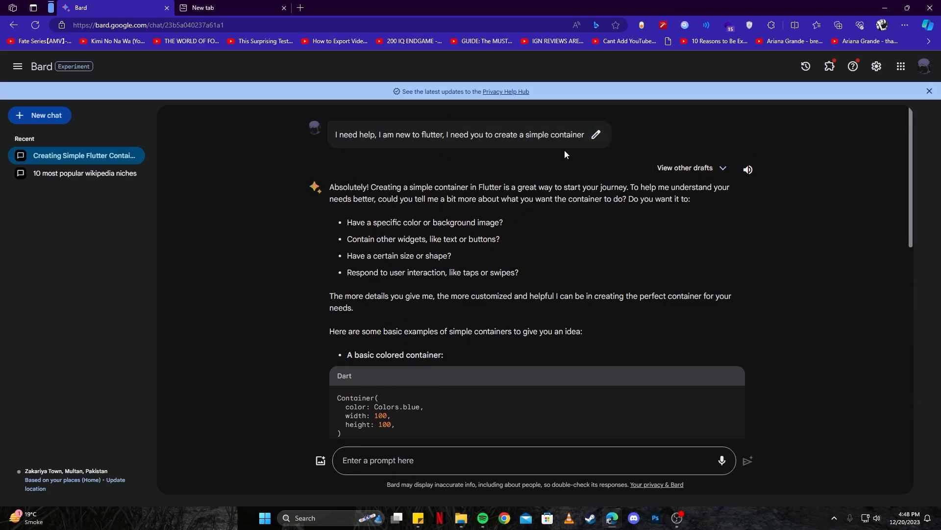
Edit the prompt to add 'with blue color, and' the Gemini AI text requirement, and update it
left_click(594, 134)
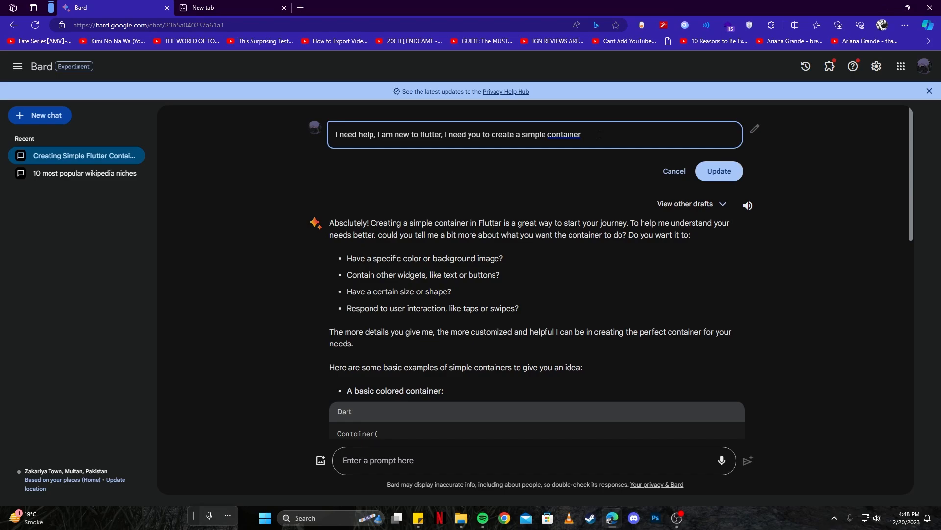
type("with blue color, and")
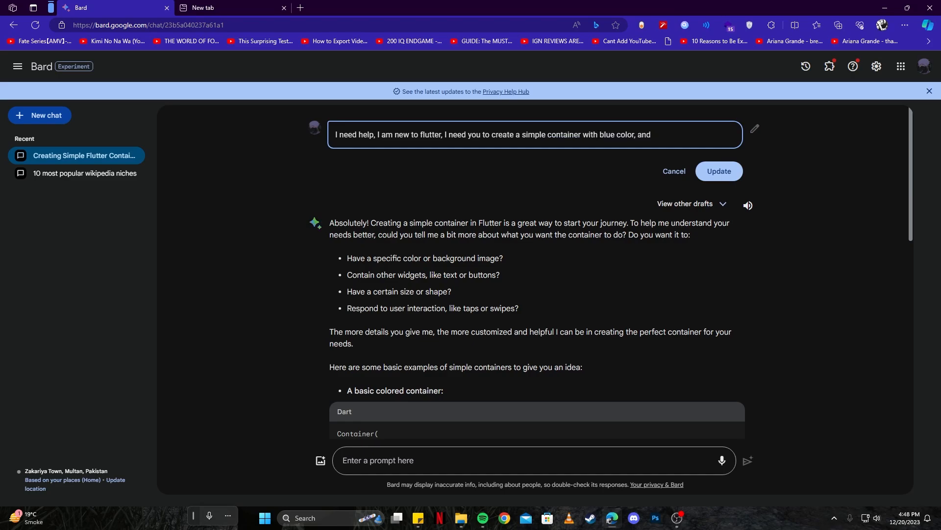
left_click(718, 171)
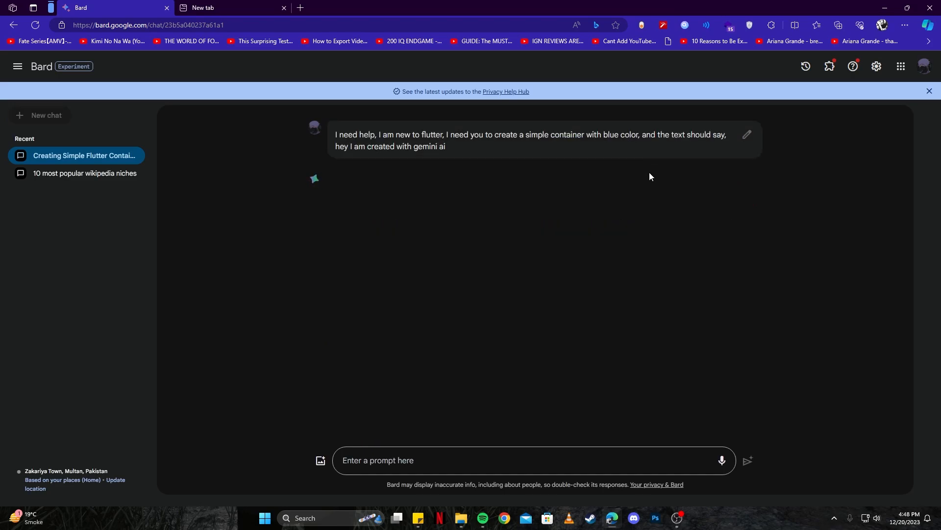
Read through Bard's new blue-container Dart code answer and explanation
left_click(747, 460)
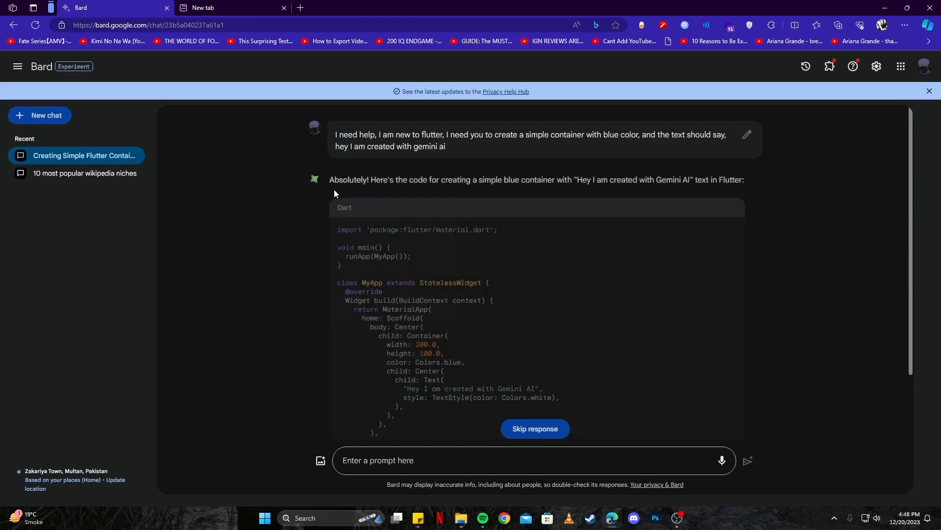
scroll("down", 3)
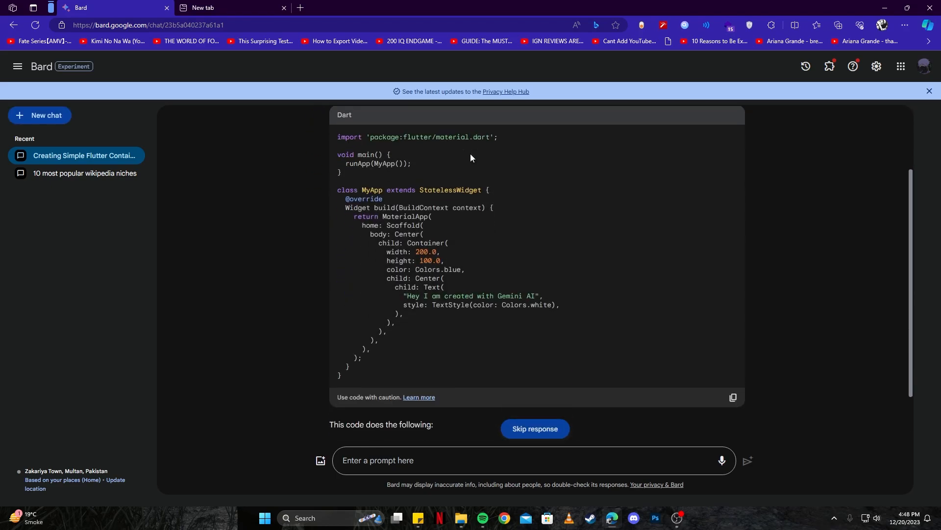
scroll("up", 3)
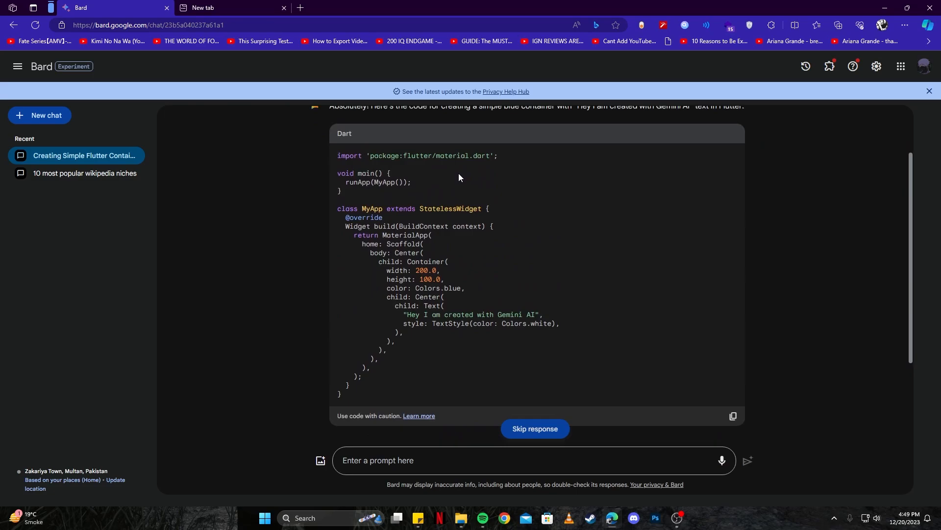
scroll("down", 3)
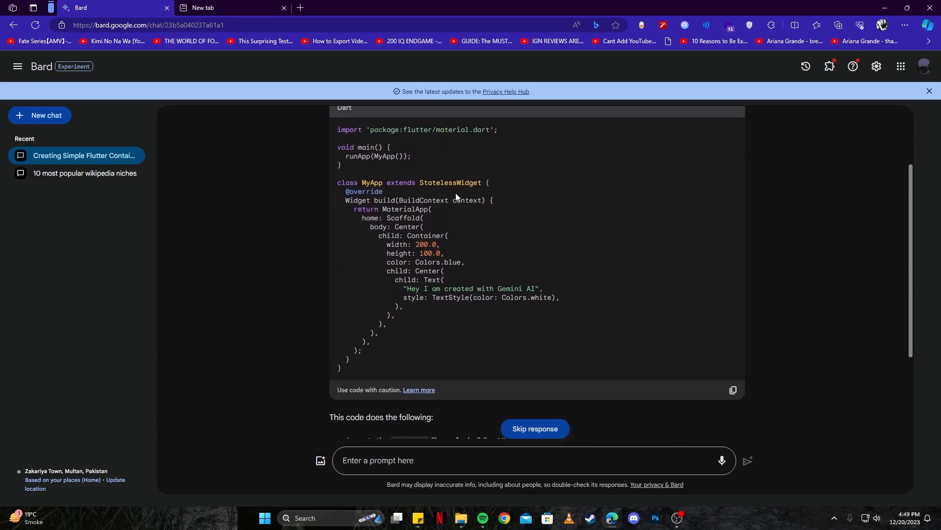
scroll("up", 3)
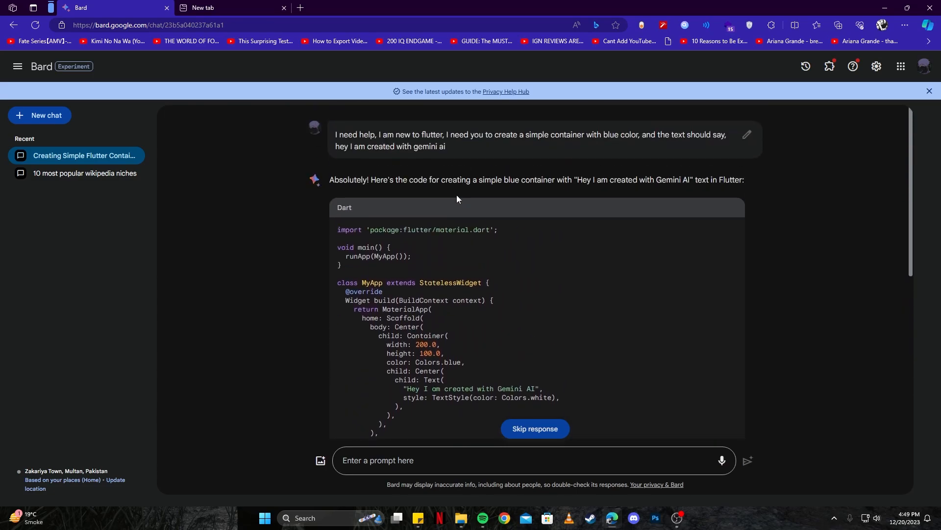
mouse_move(370, 245)
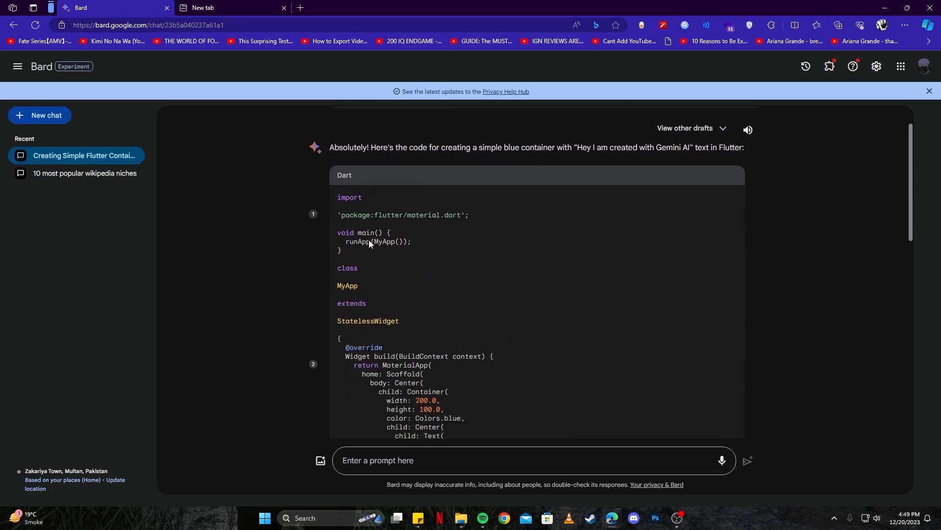
scroll("down", 3)
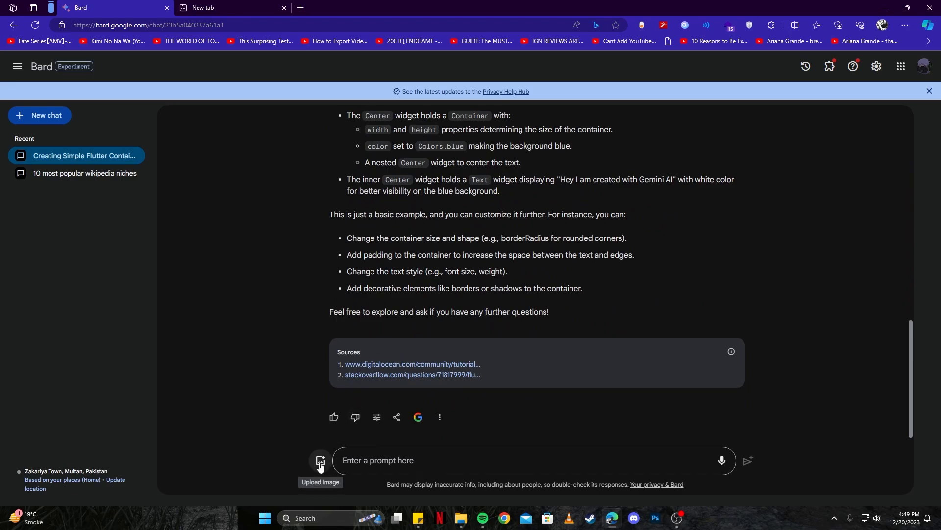
Attach the princess picture from Downloads to the prompt, accepting the image data notice
left_click(319, 460)
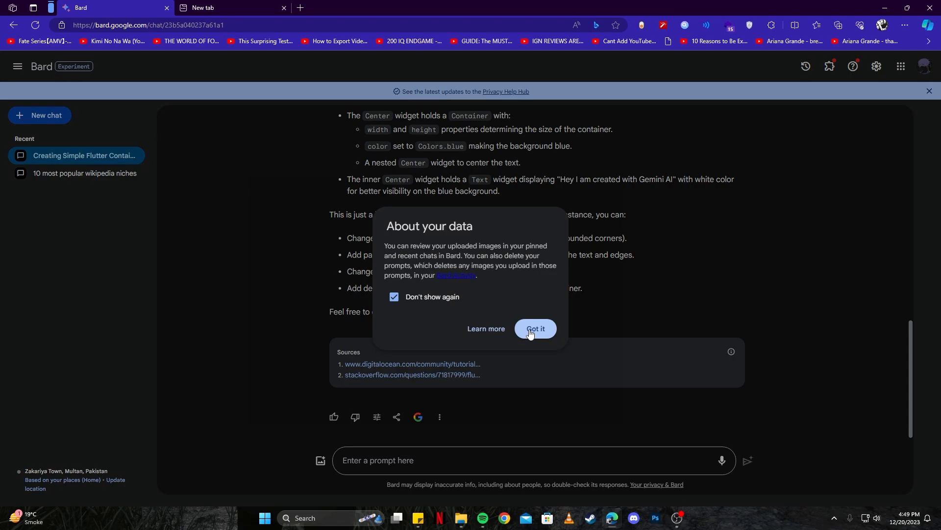
left_click(534, 331)
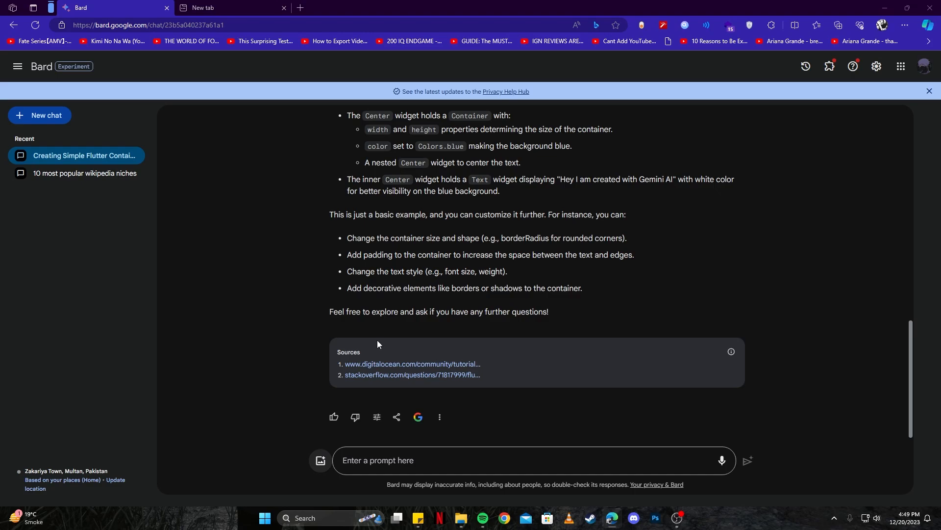
left_click(320, 460)
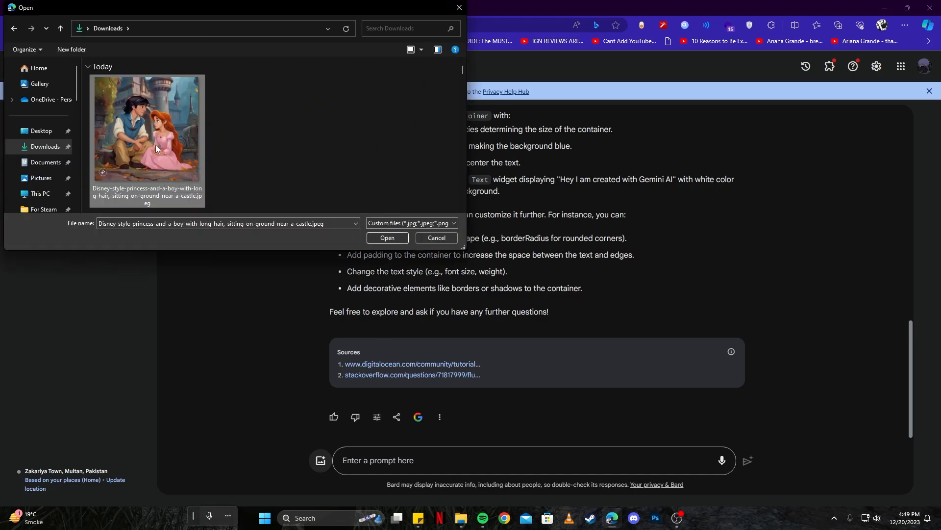
mouse_move(156, 147)
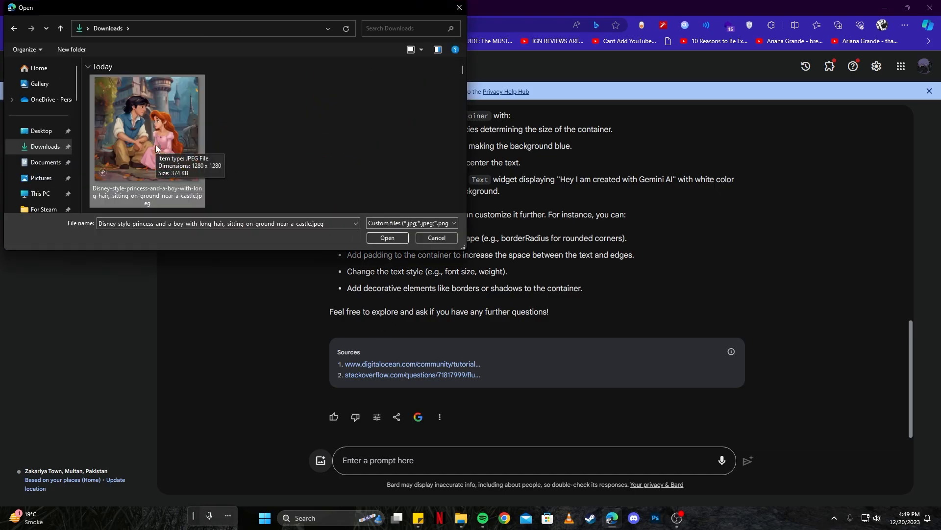
mouse_move(173, 144)
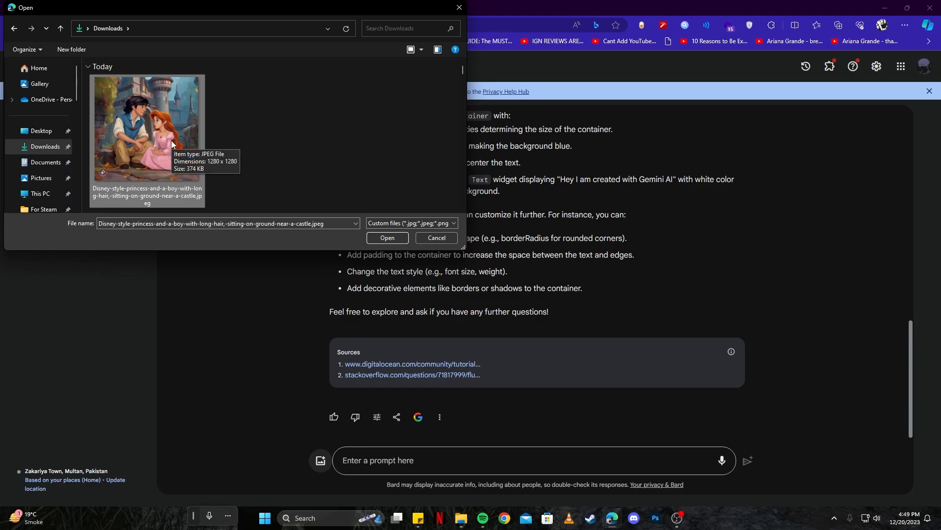
left_click(387, 238)
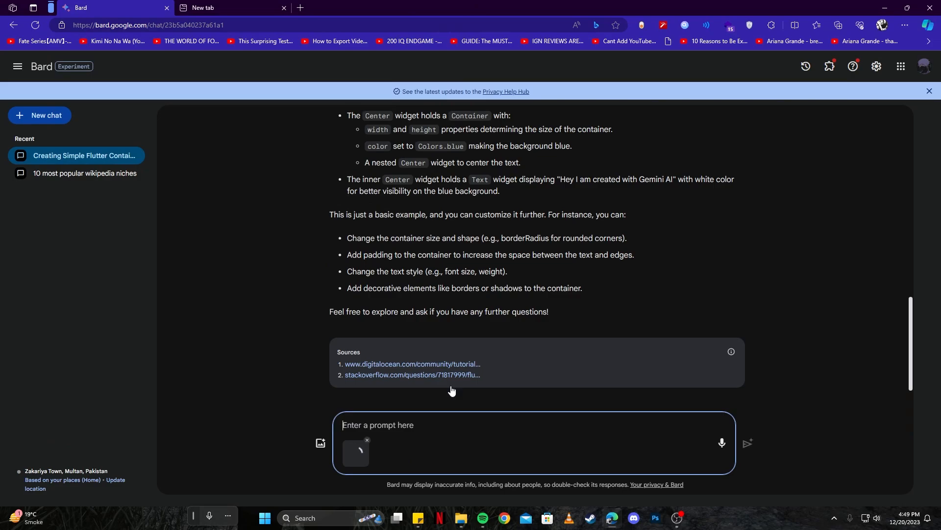
Send the question 'what is in this image?' with the attached picture
type("w")
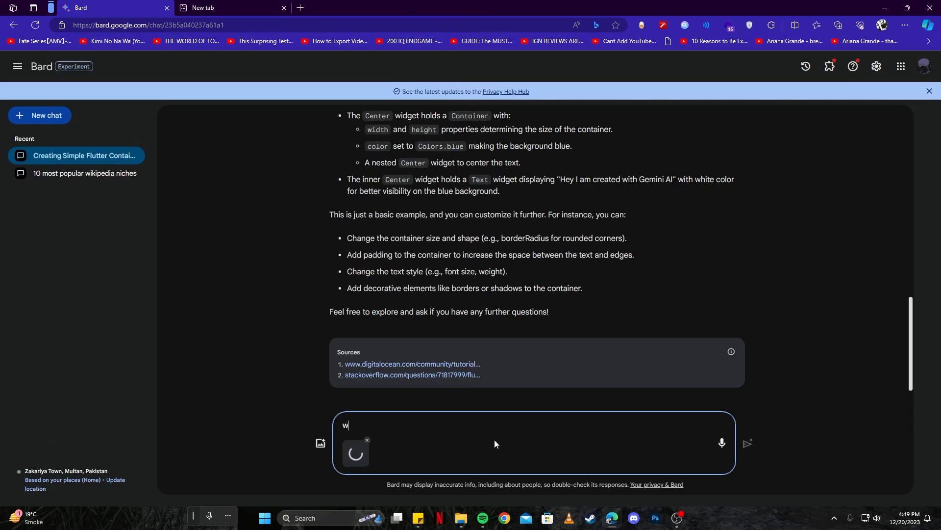
type("hat is in this")
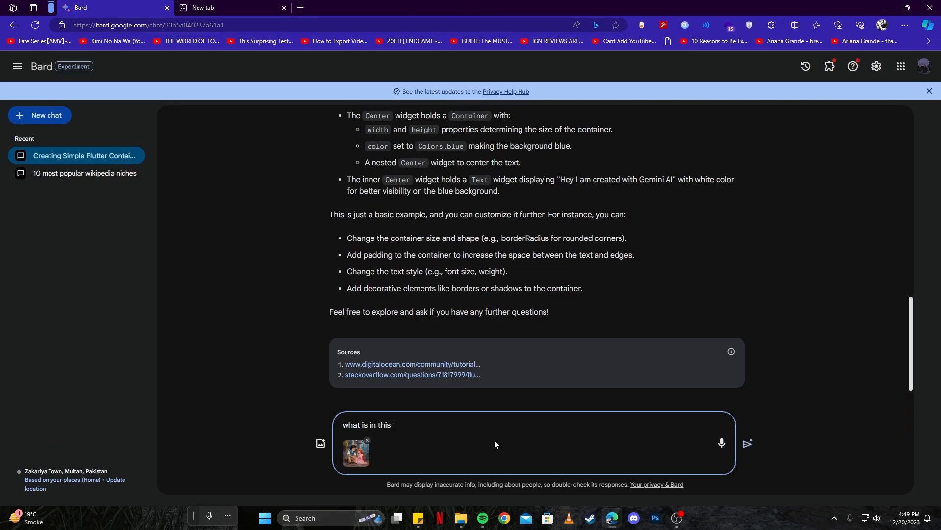
type("image?")
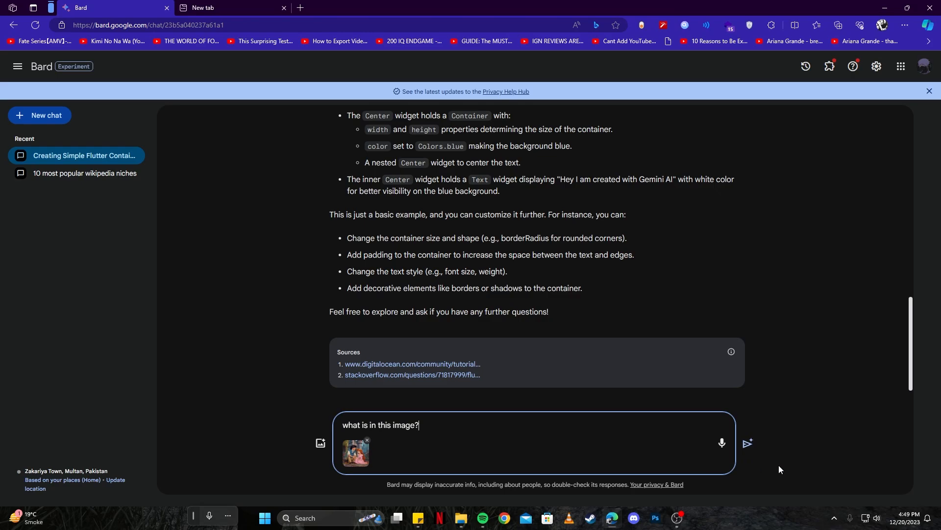
scroll("down", 3)
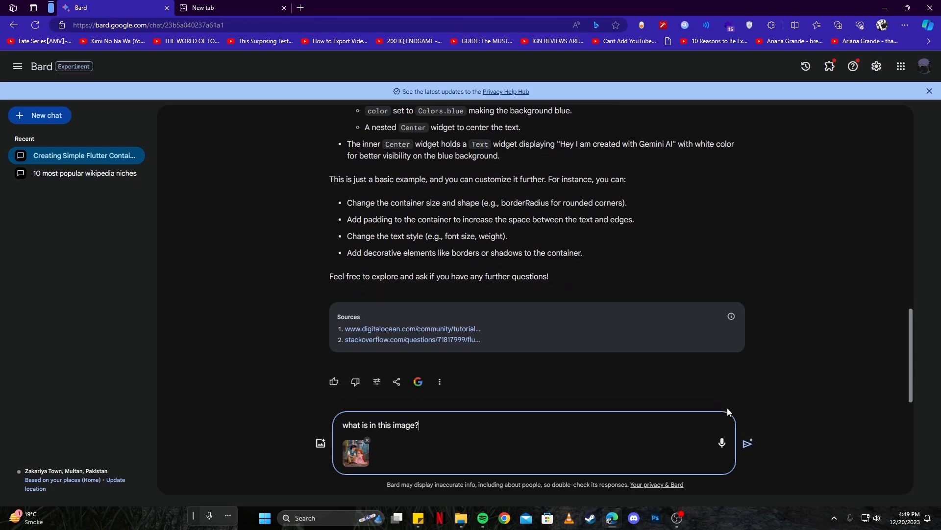
mouse_move(743, 433)
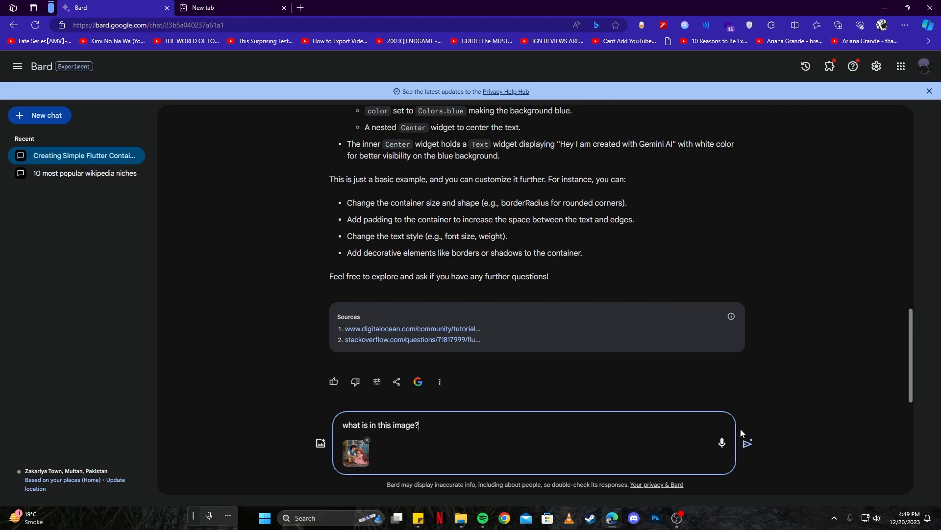
left_click(747, 443)
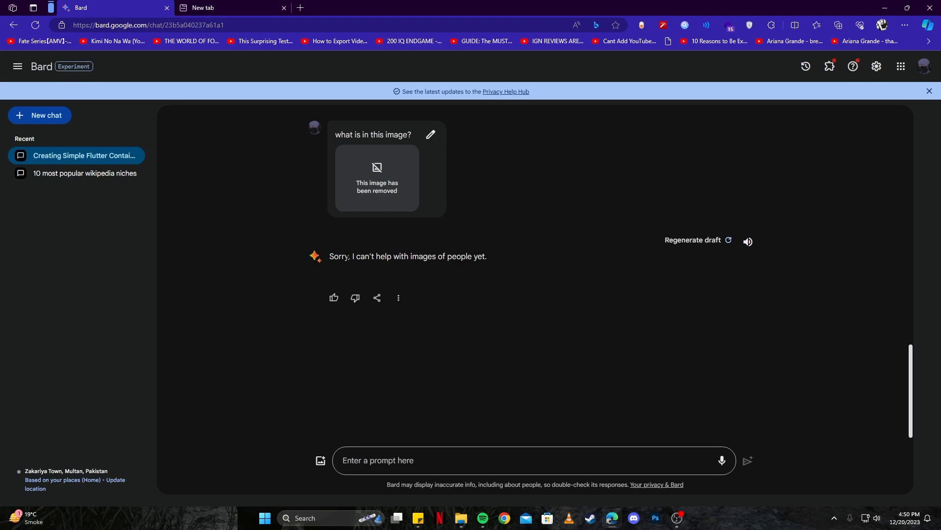
mouse_move(484, 266)
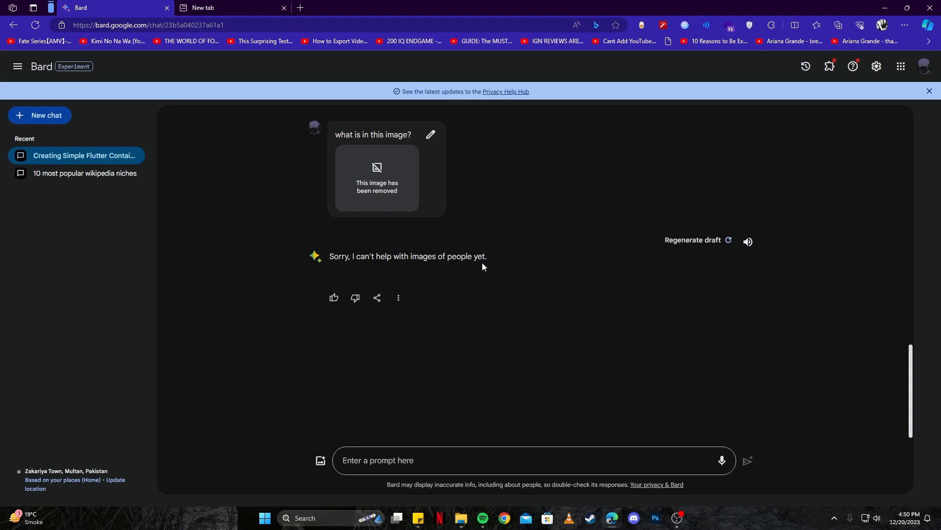
mouse_move(429, 242)
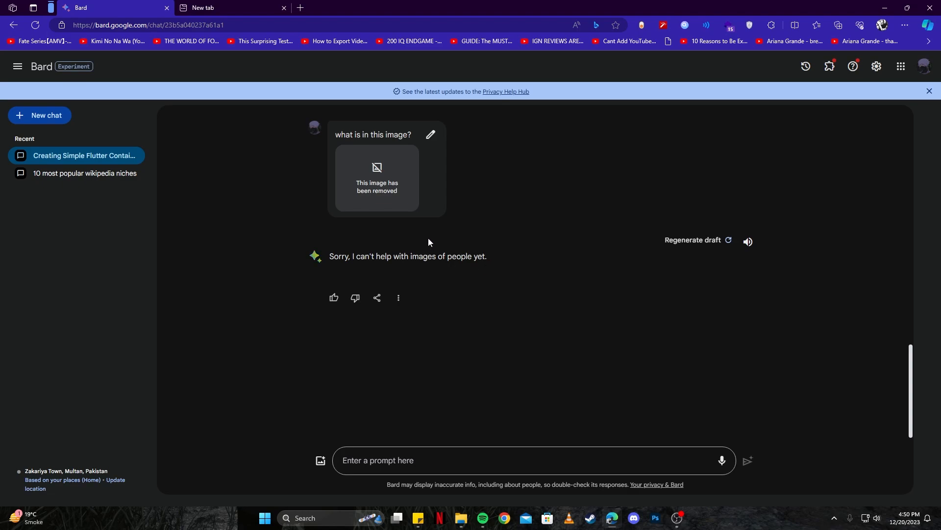
mouse_move(429, 242)
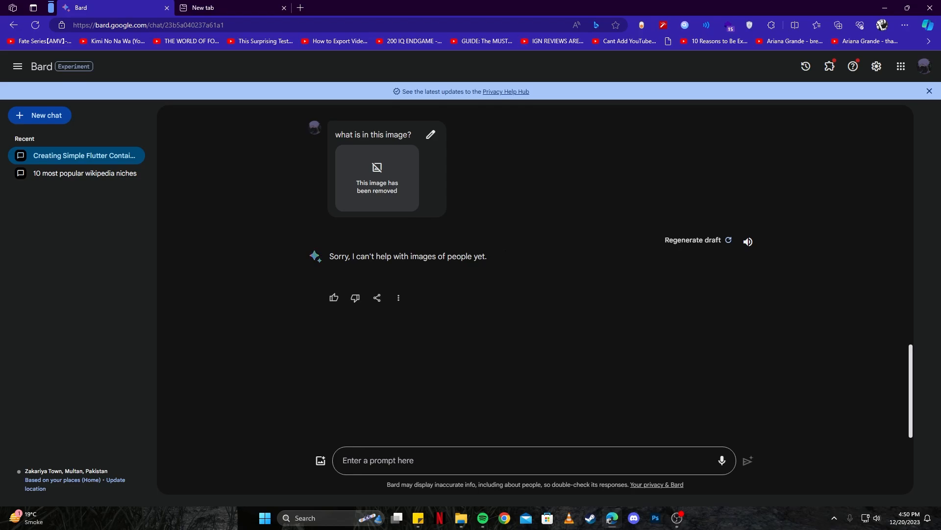
In the Google 'images of code' results, preview the Towards Data Science code image
left_click(234, 8)
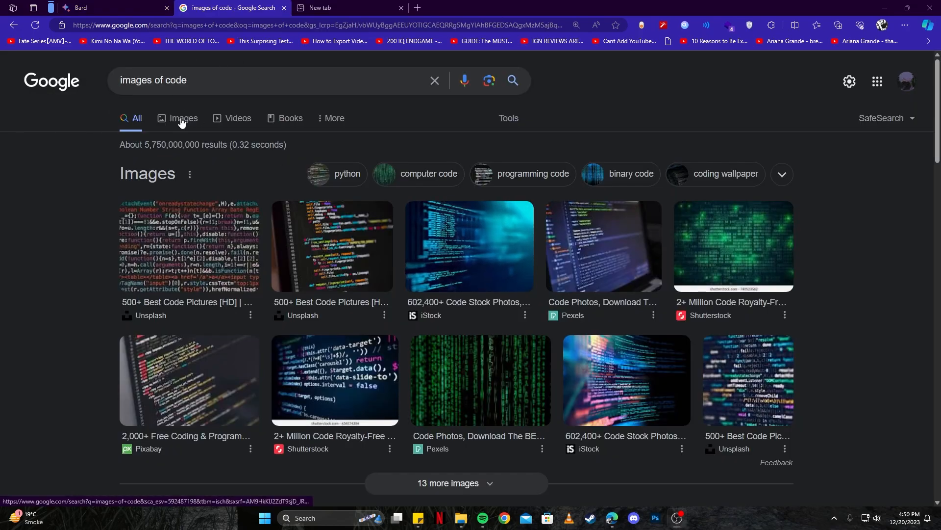
scroll("down", 3)
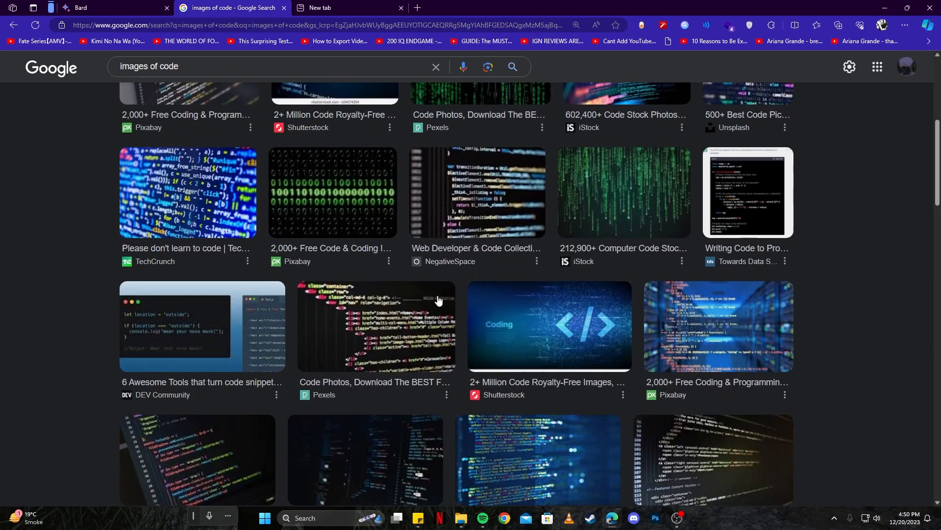
scroll("down", 3)
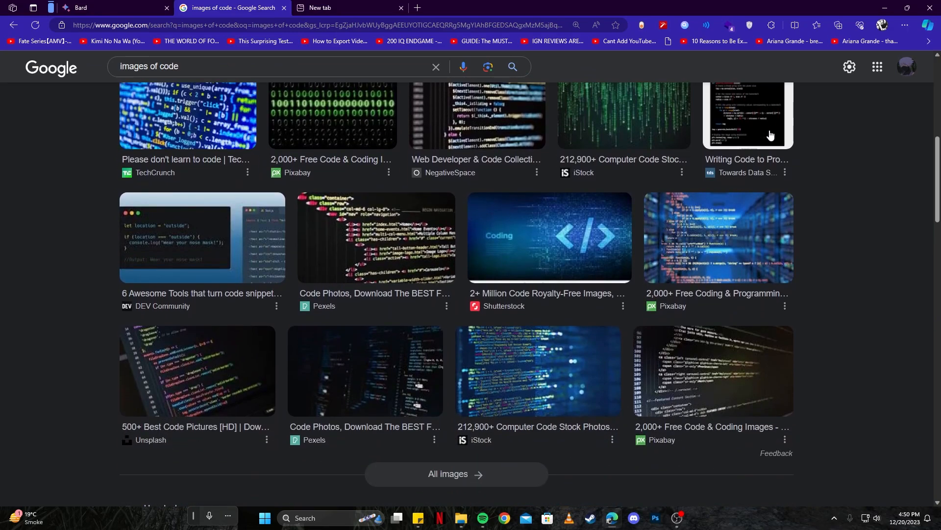
left_click(747, 117)
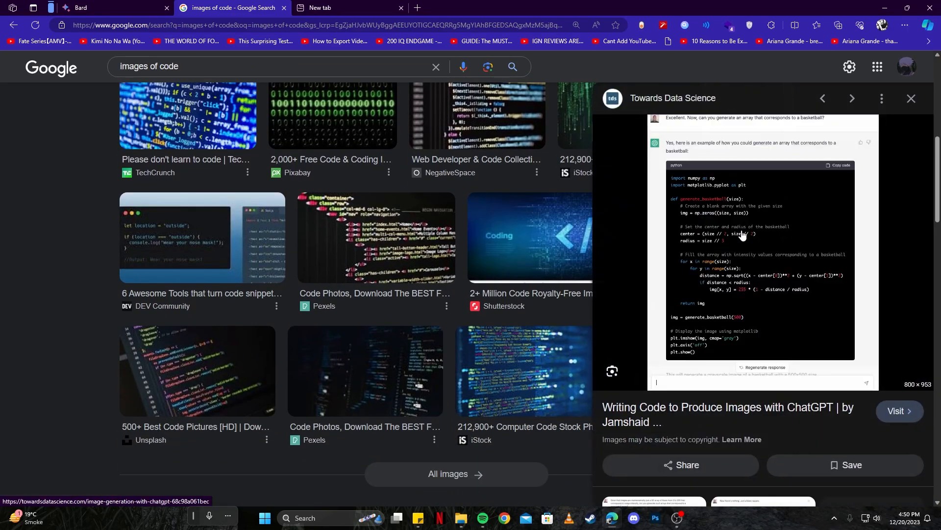
Capture a screenshot of the previewed code and close the snip window
right_click(744, 235)
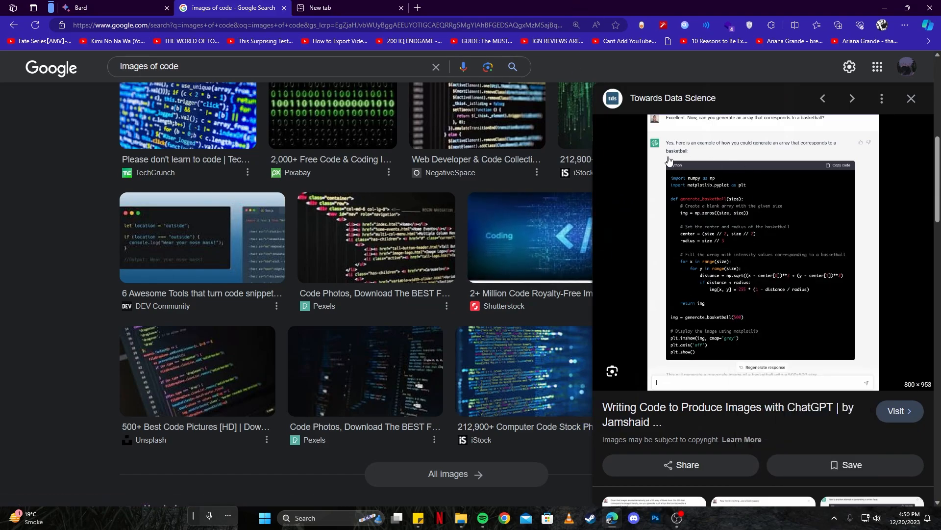
mouse_move(725, 132)
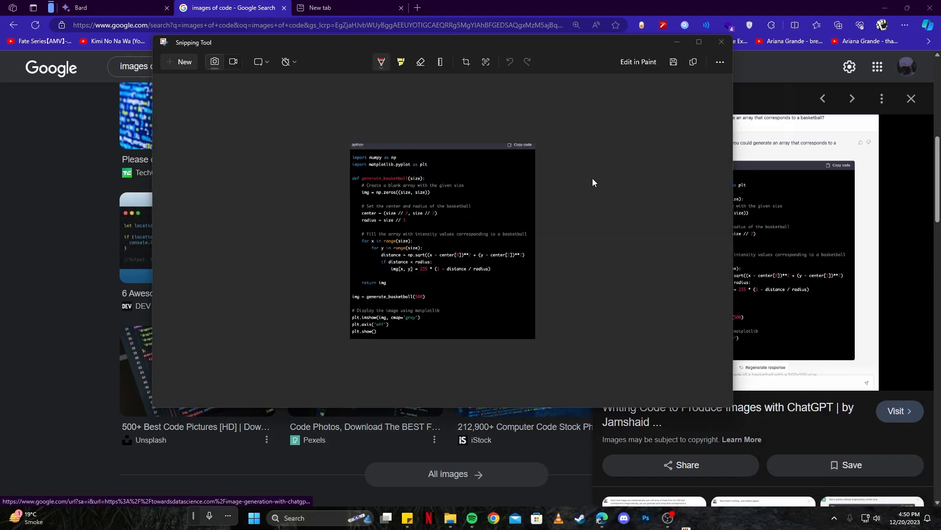
left_click(720, 42)
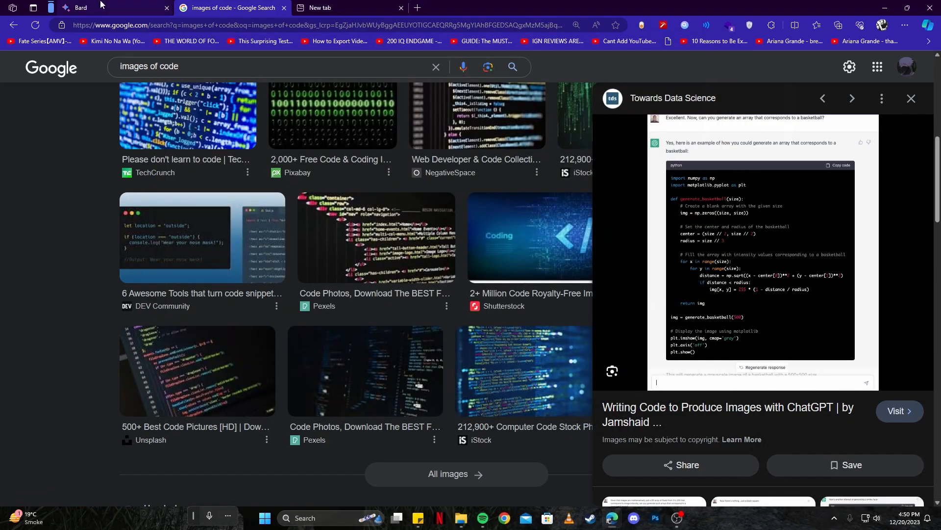
Back in Bard, attach the code screenshot and send 'what is in this image?'
left_click(96, 7)
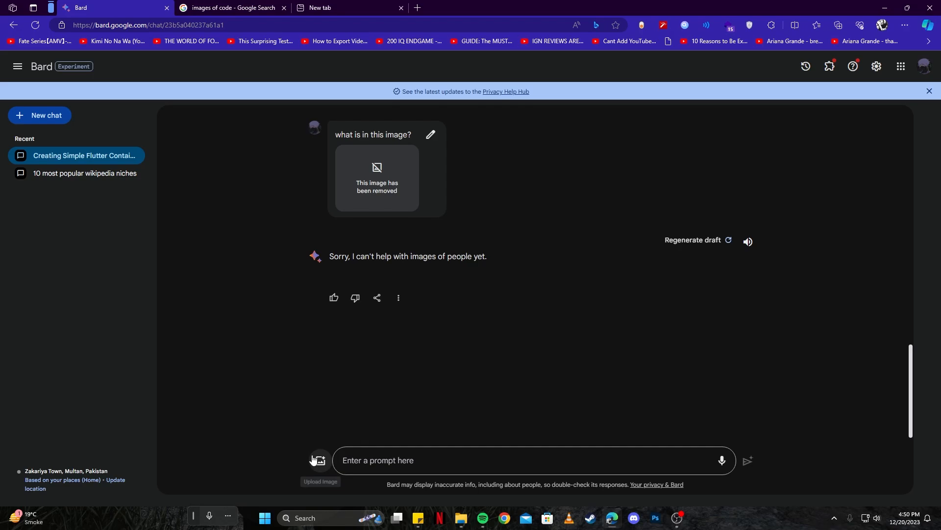
left_click(318, 459)
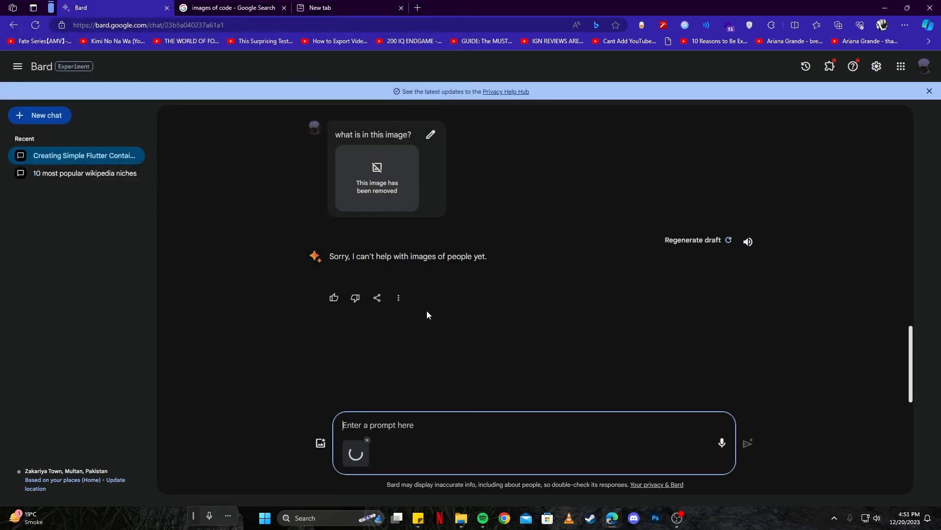
right_click(368, 268)
type("what is in this image?")
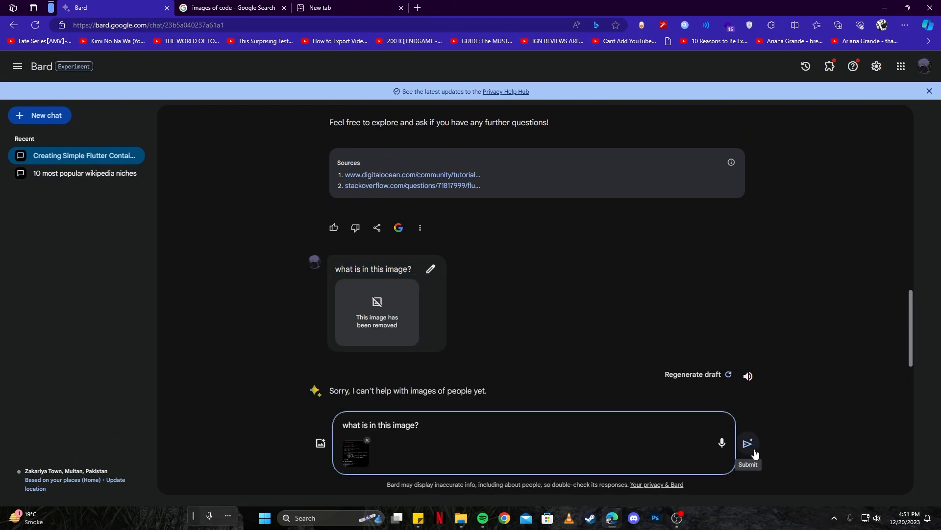
left_click(747, 445)
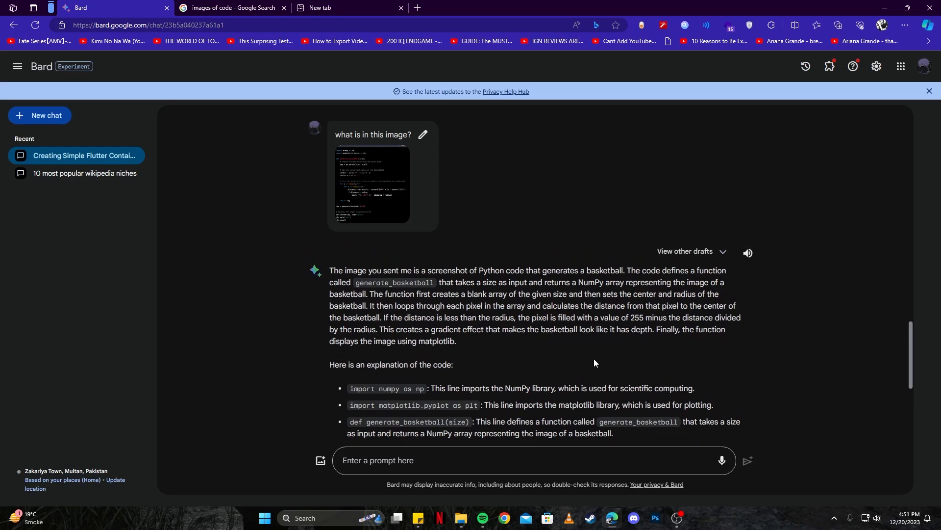
mouse_move(373, 263)
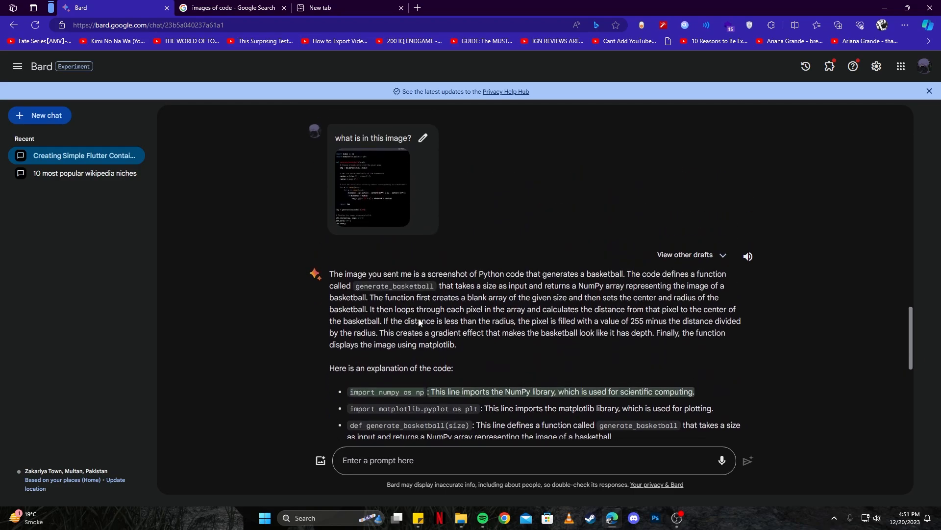
Scroll through Bard's line-by-line explanation of the basketball-generating Python code
scroll("down", 3)
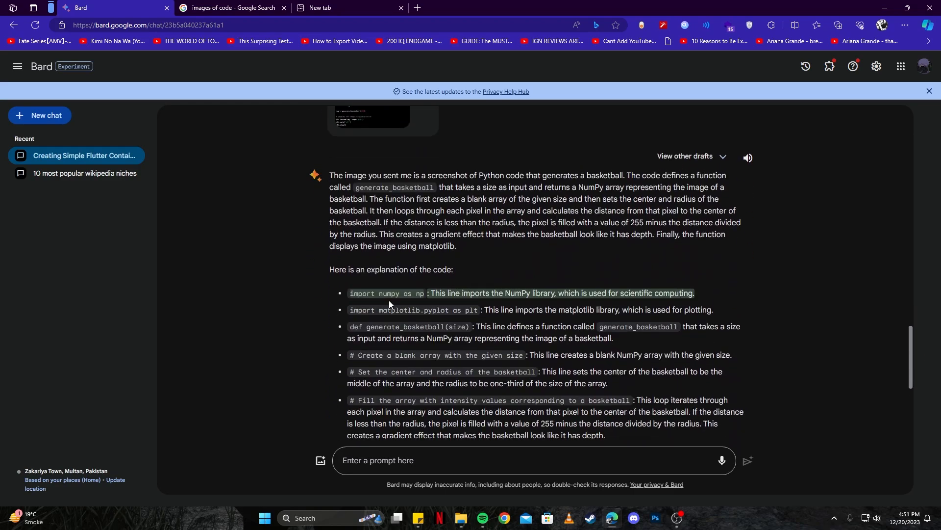
scroll("down", 3)
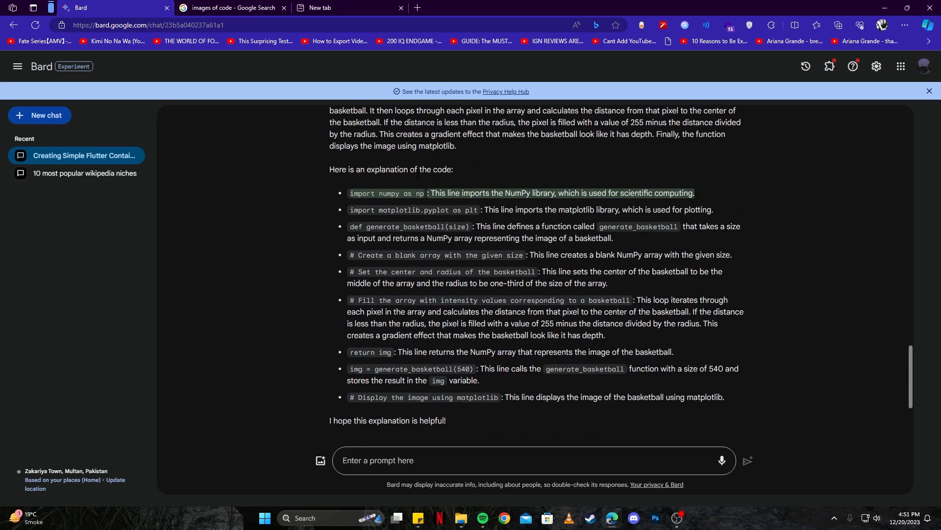
scroll("down", 3)
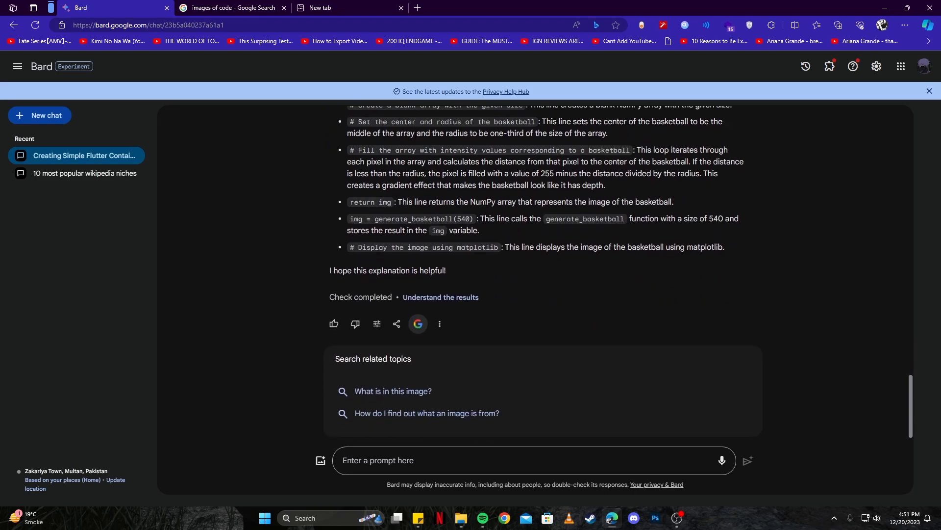